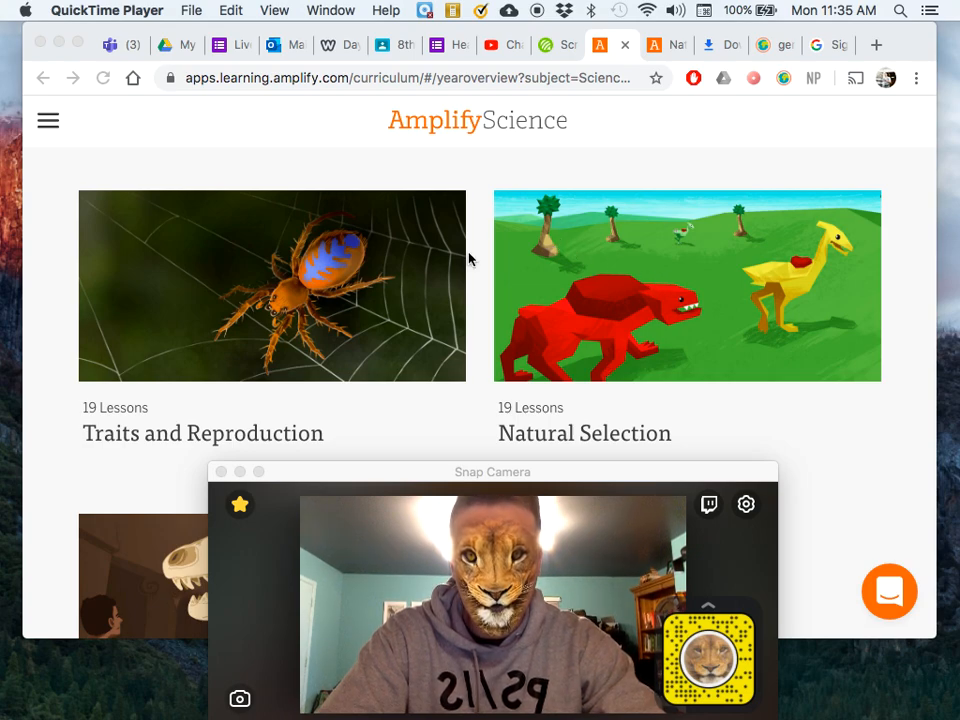
mouse_move(752, 382)
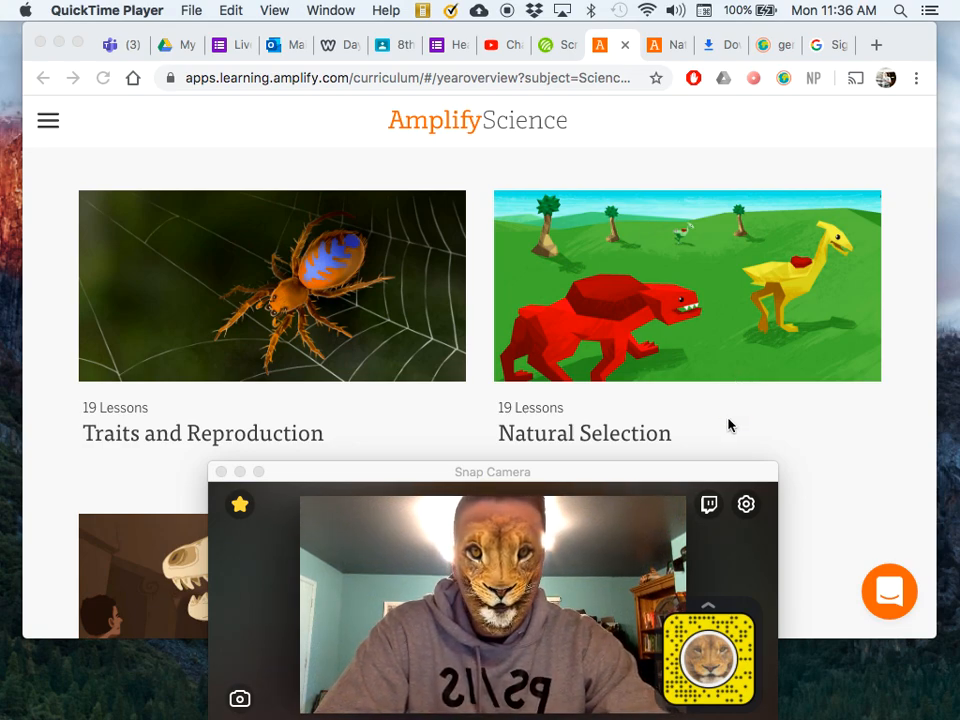
mouse_move(576, 264)
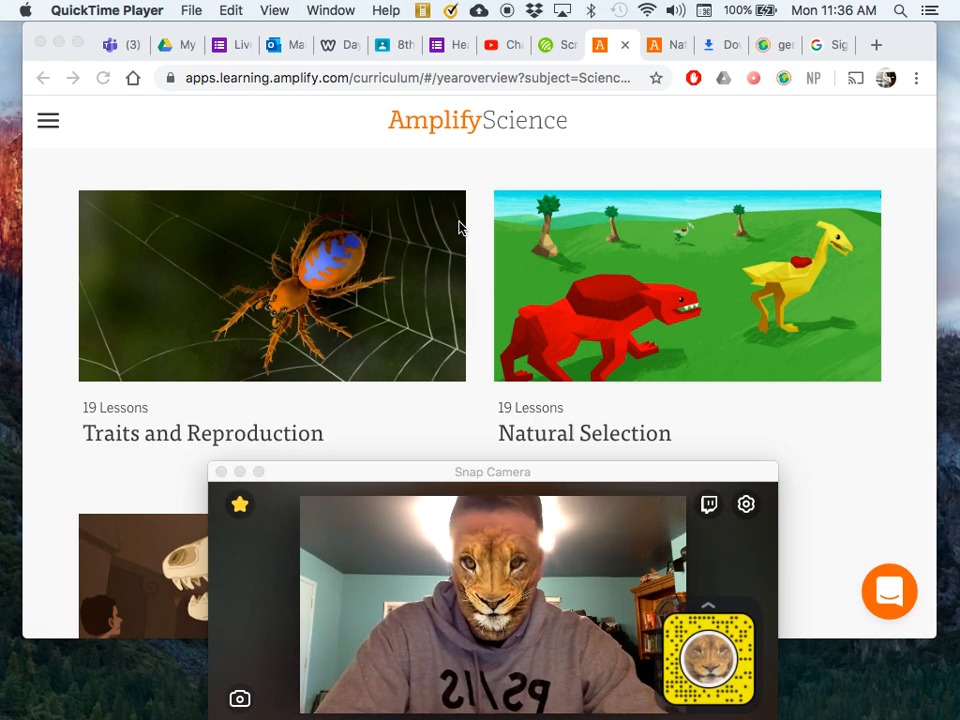
mouse_move(464, 188)
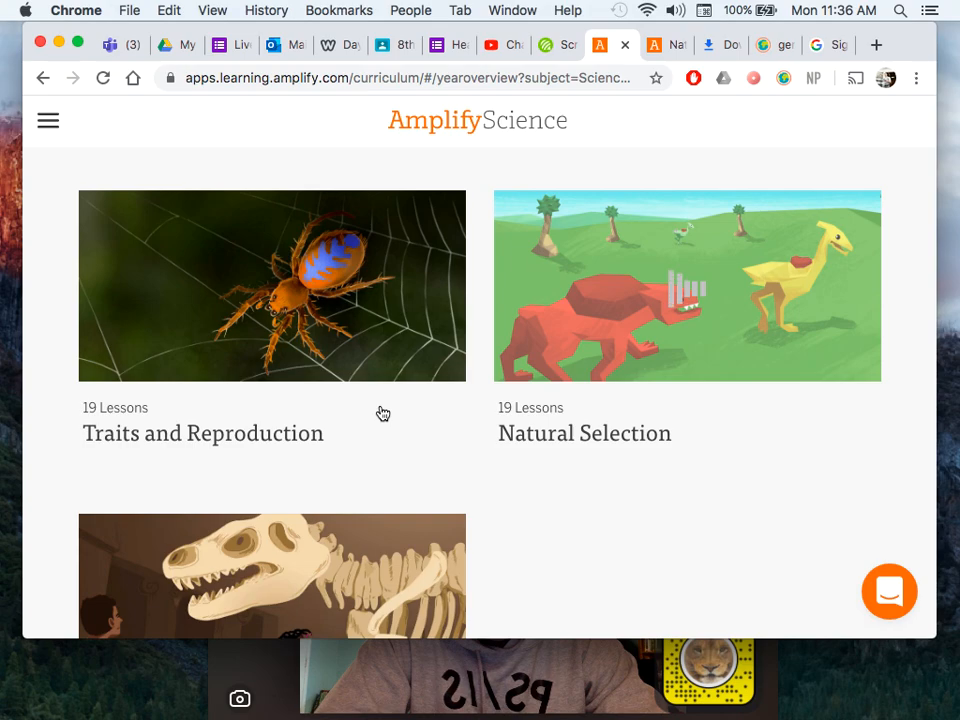
Enter the Natural Selection unit and Chapter 1 on environmental change and traits.
click(688, 284)
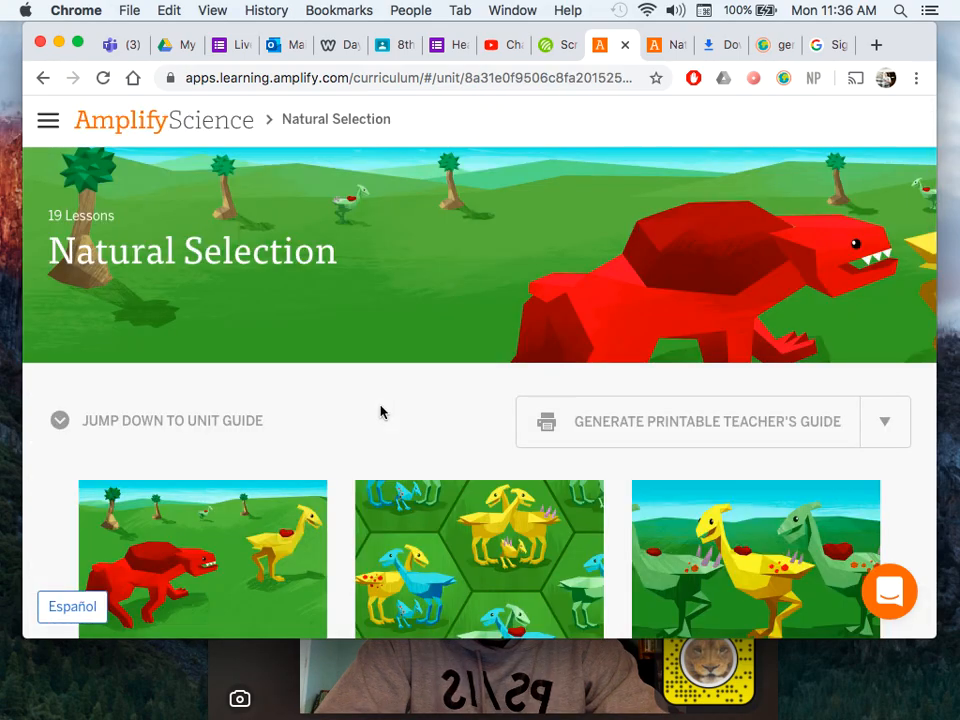
scroll(down, 3)
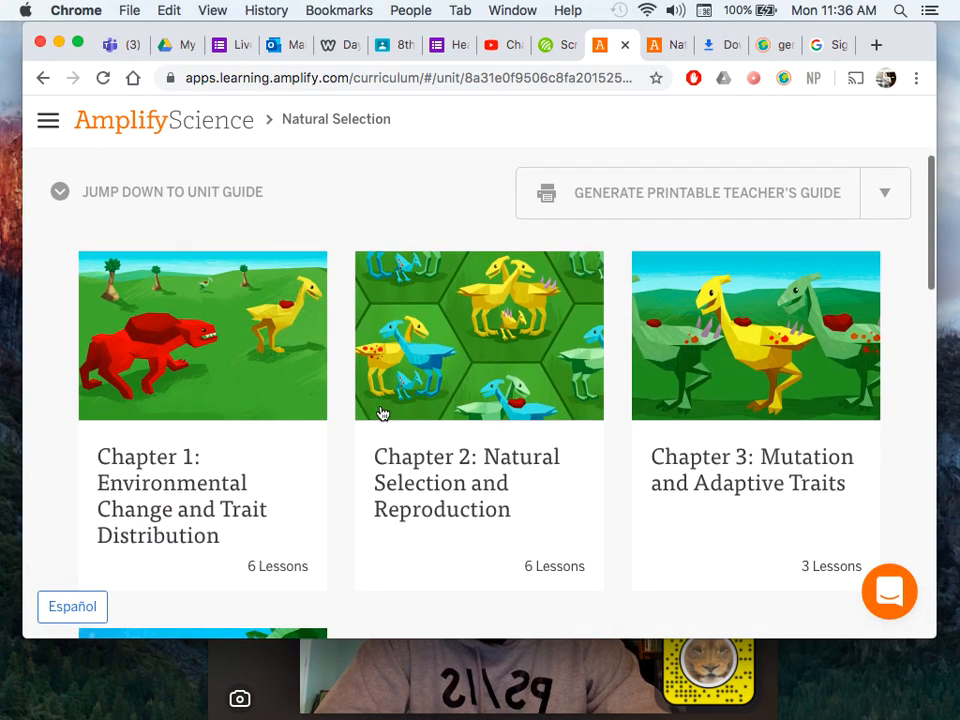
click(202, 336)
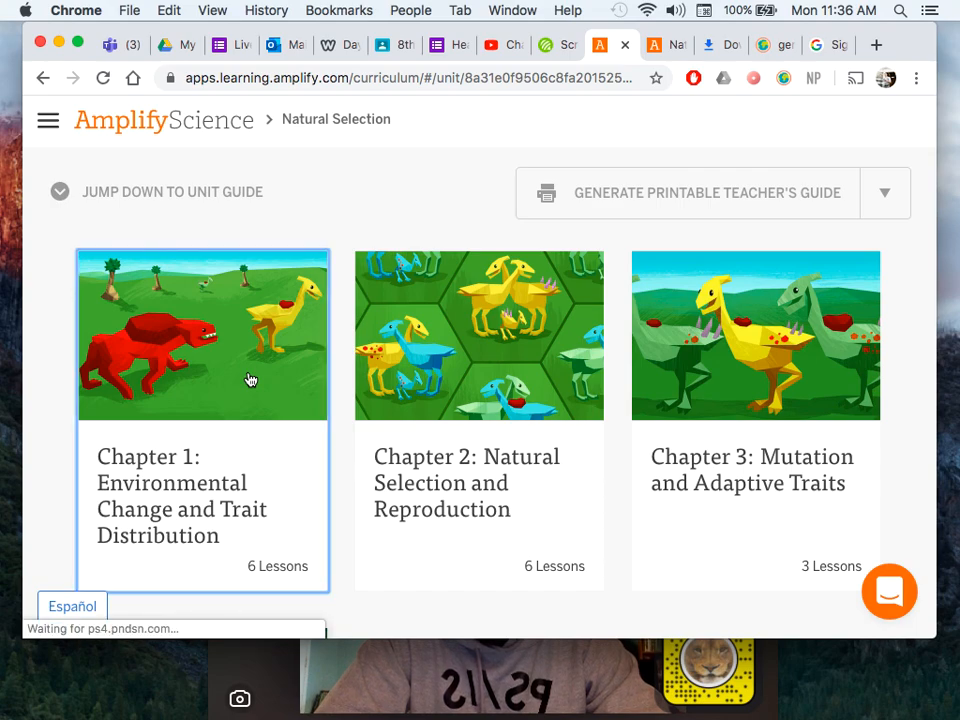
click(200, 336)
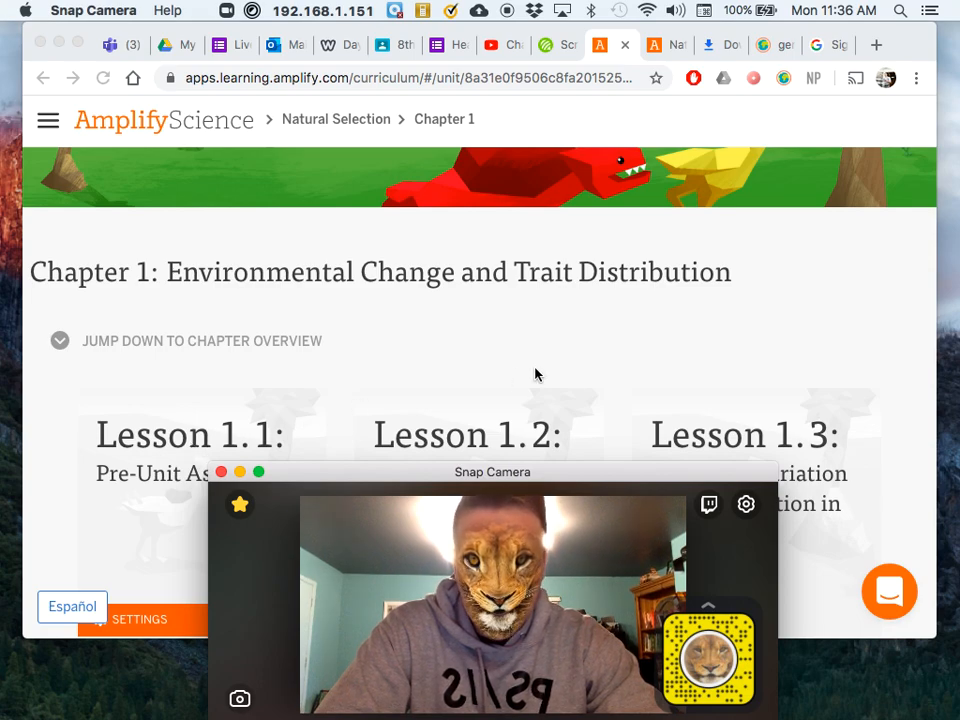
mouse_move(508, 410)
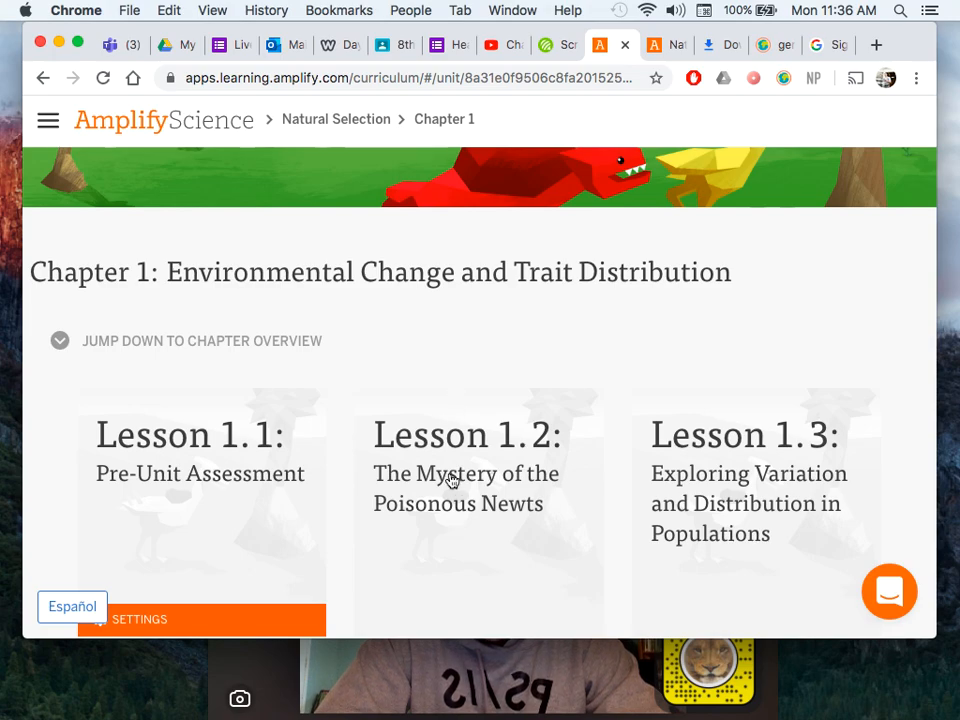
mouse_move(728, 518)
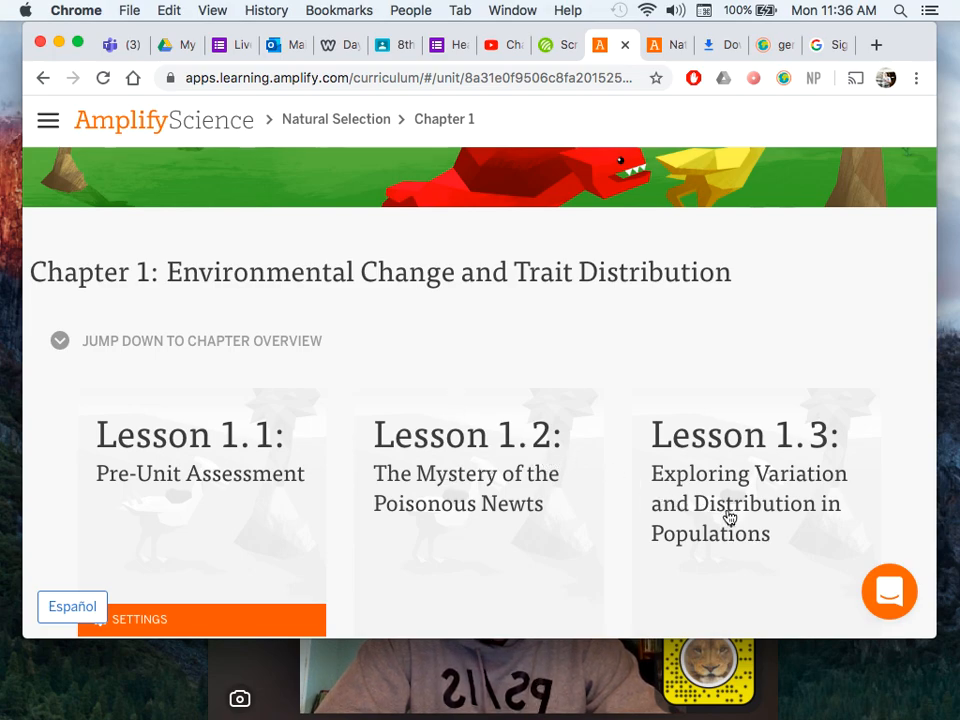
Go into Lesson 1.3 on variation and distribution, down to its Warm-Up activity.
click(748, 504)
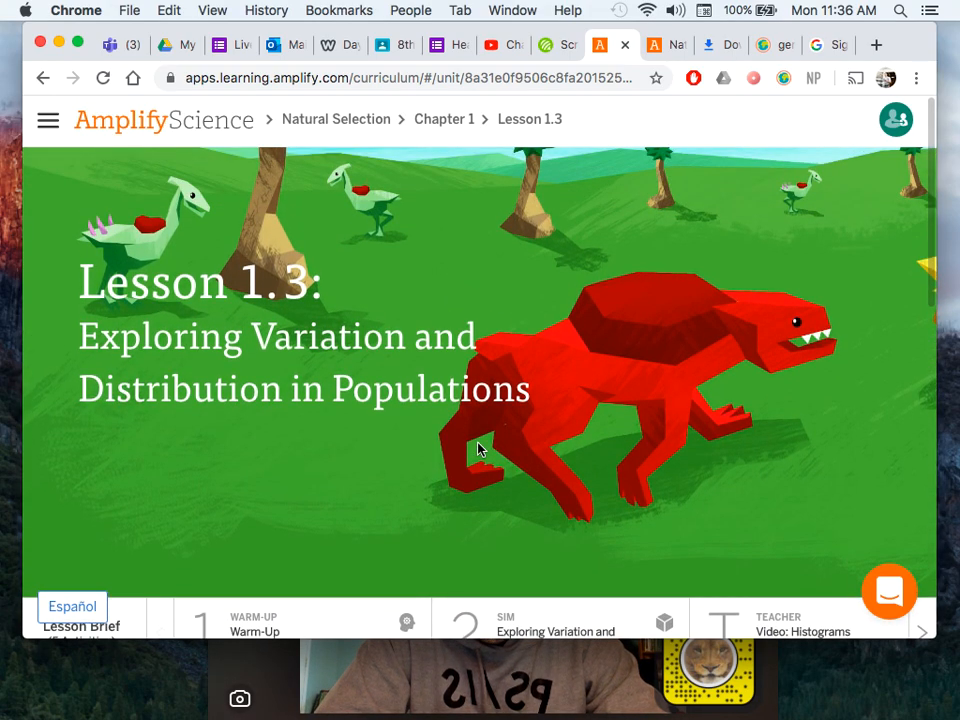
mouse_move(276, 370)
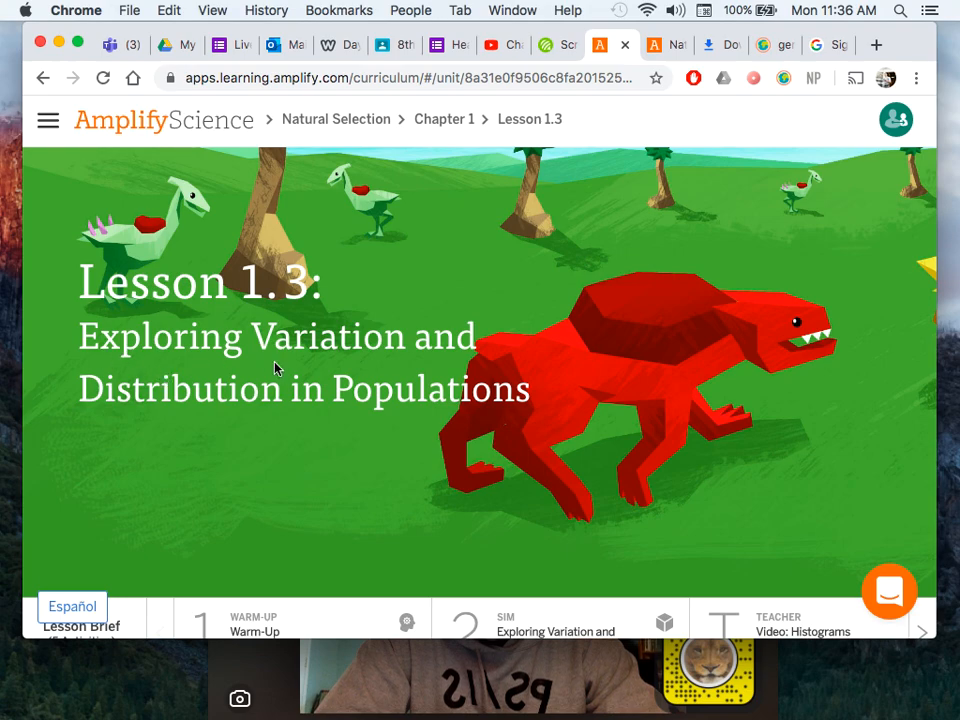
mouse_move(448, 404)
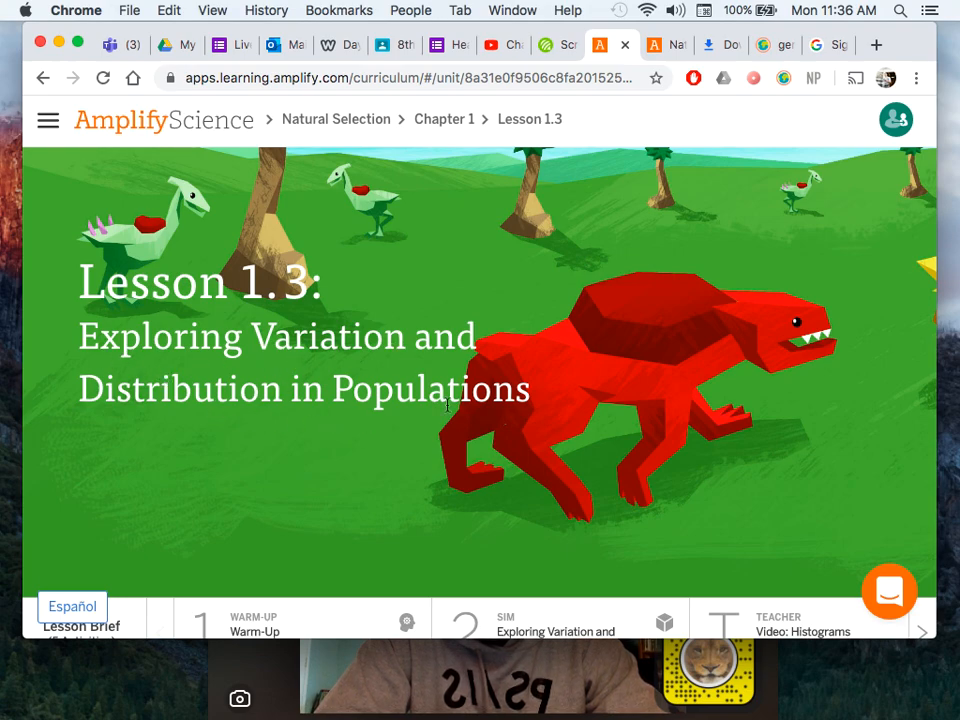
scroll(down, 3)
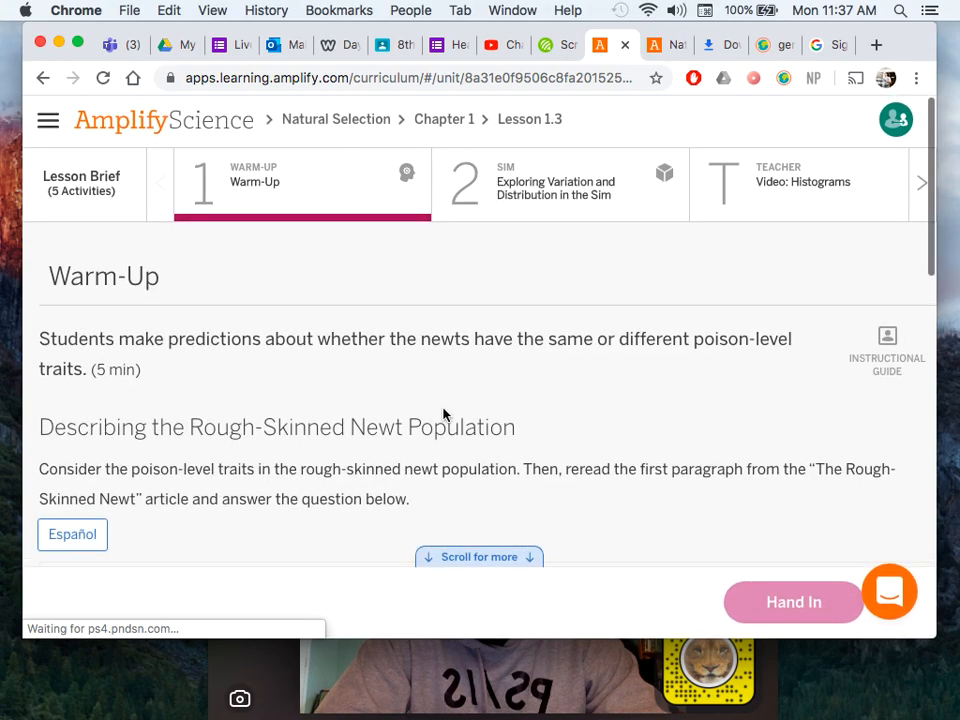
Launch the natural selection Sim and zoom in twice on the ecosystem organisms.
click(560, 184)
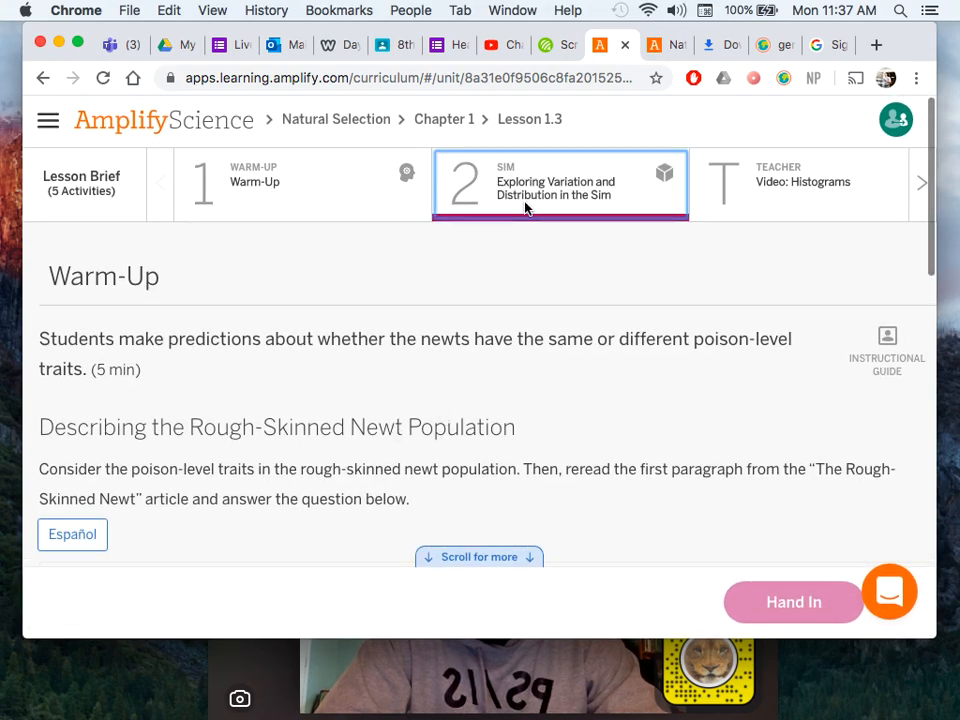
click(560, 184)
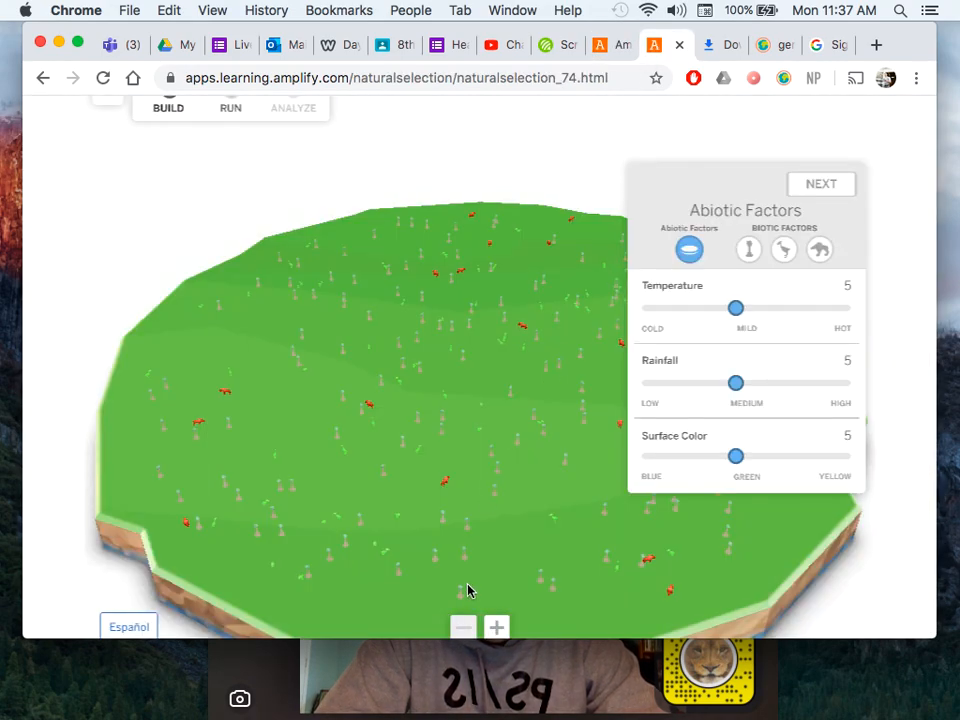
click(496, 628)
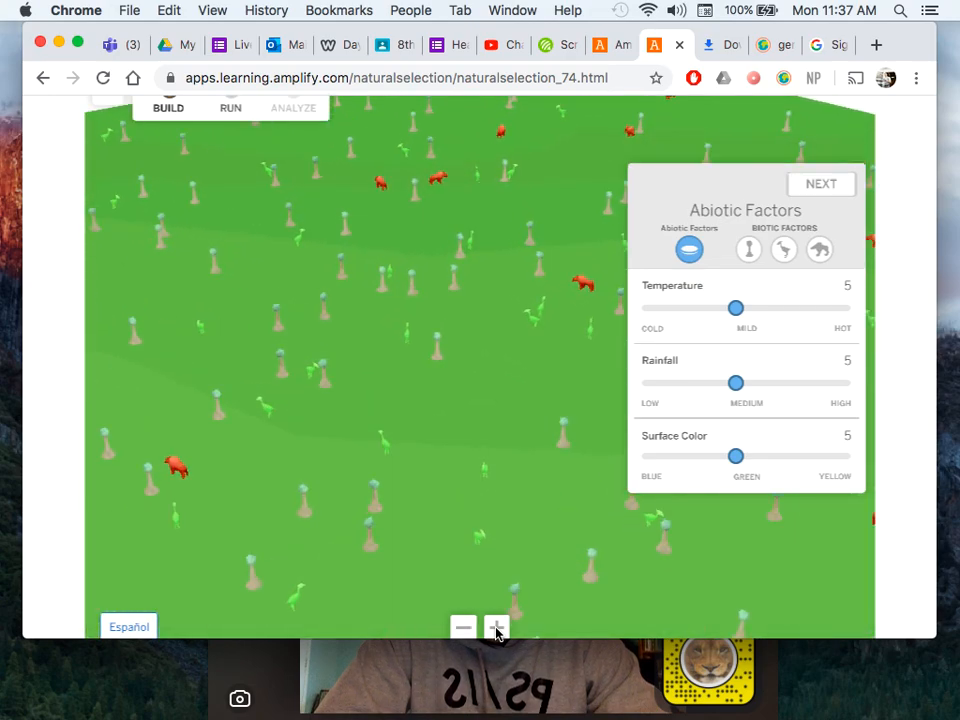
click(496, 628)
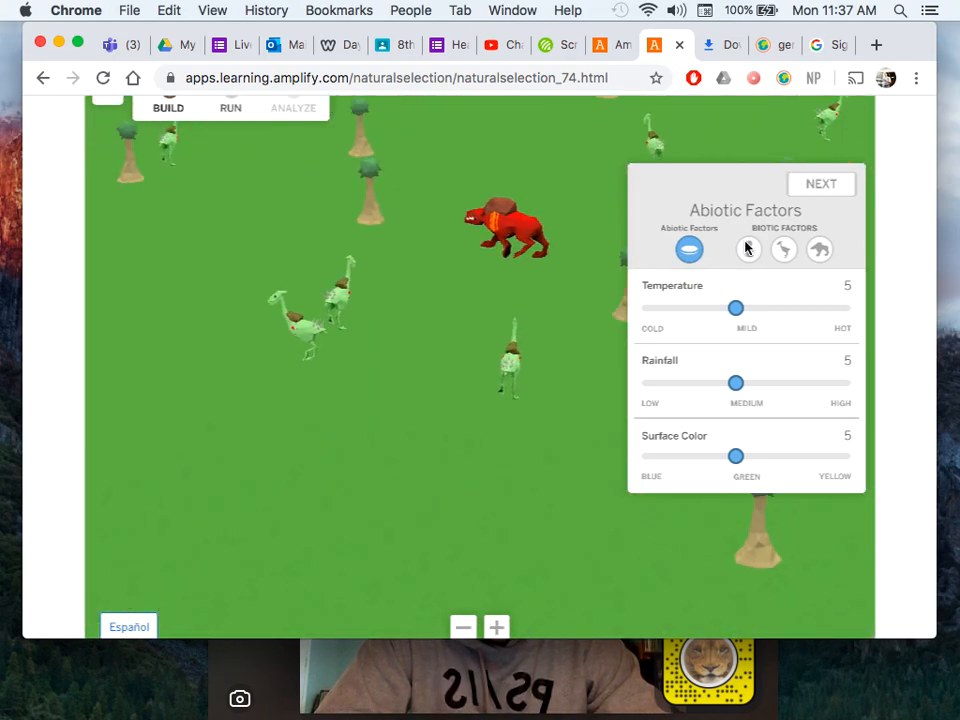
Review the Thornpalms, Ostrilopes and Carnithons population settings in turn.
click(748, 248)
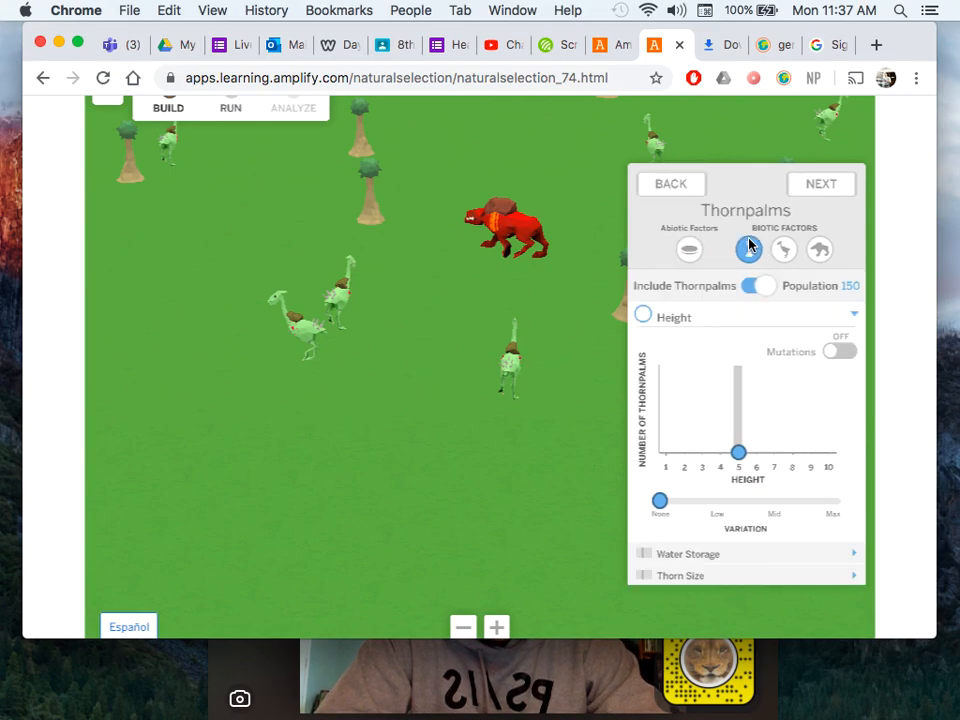
mouse_move(492, 296)
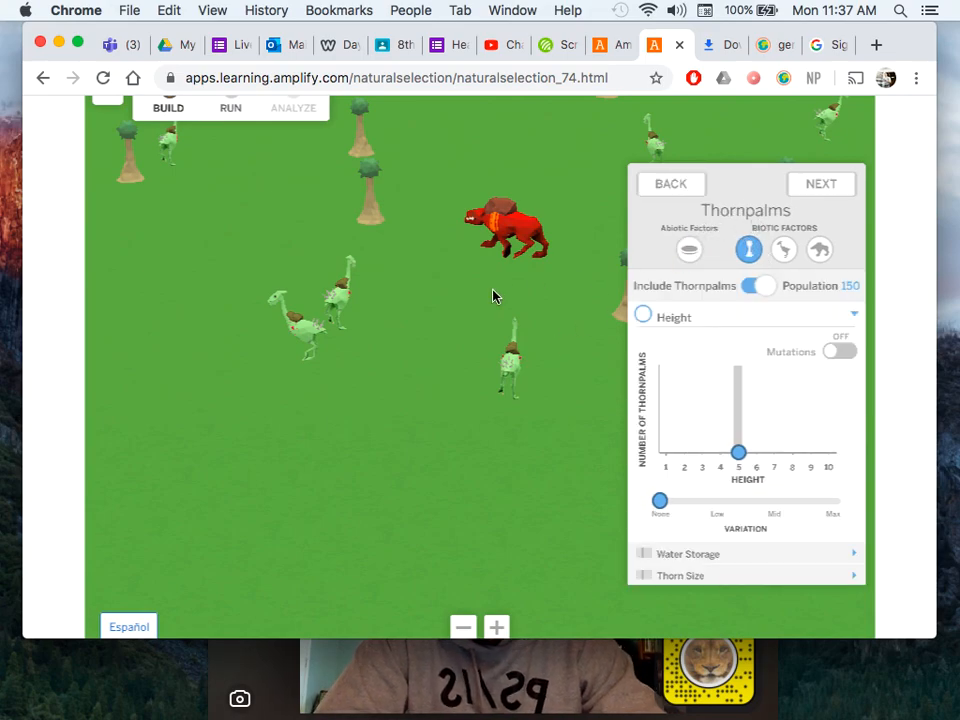
click(784, 248)
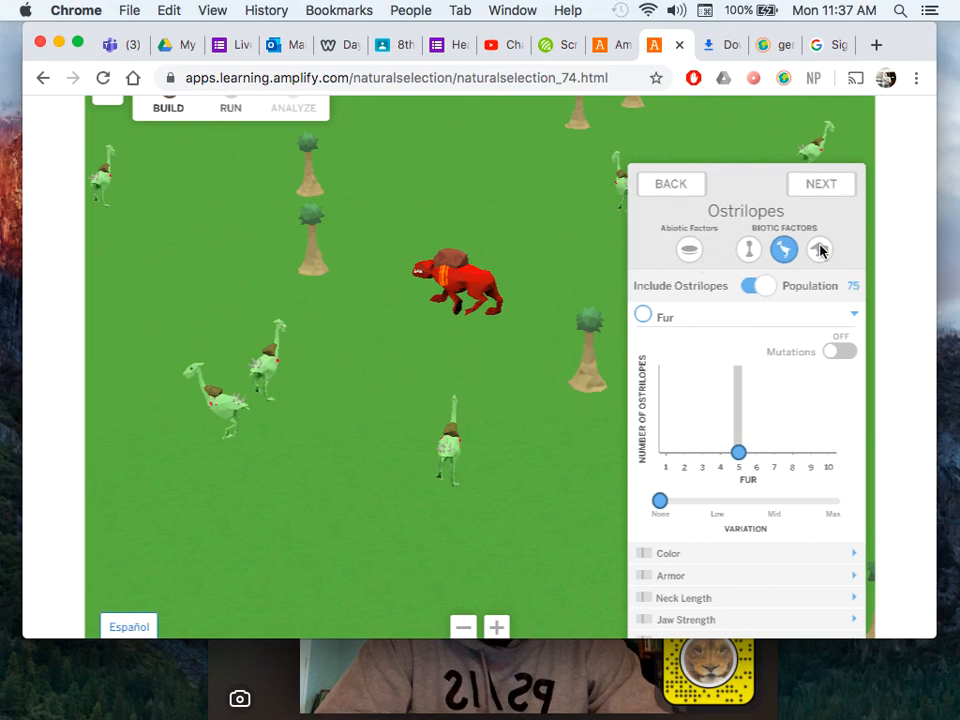
click(820, 248)
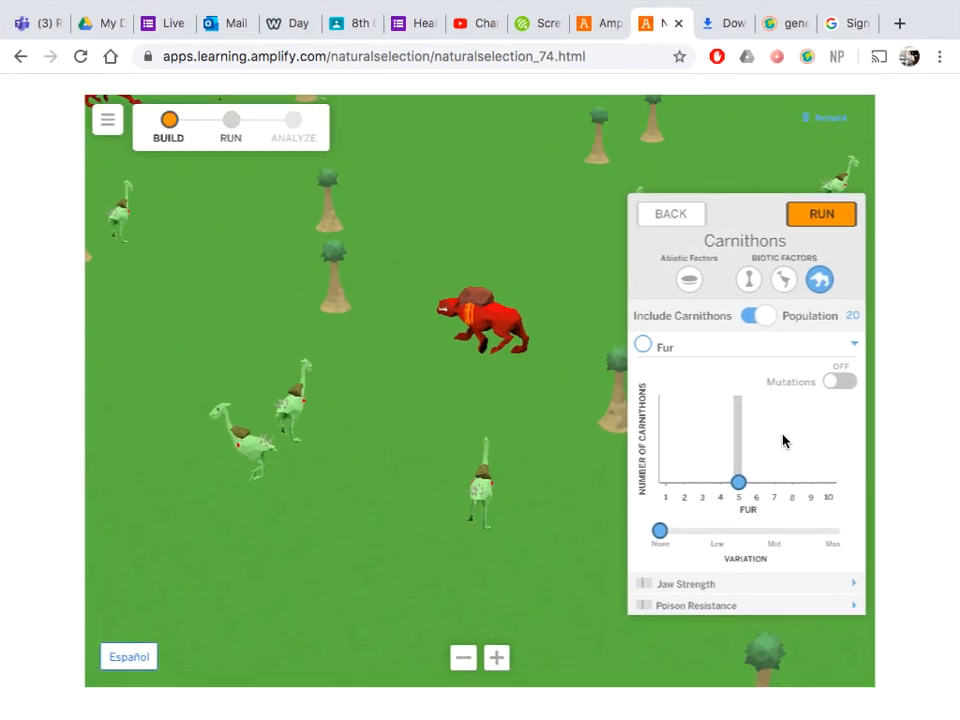
Set Thornpalm height variation to mid, none, max, then back to none.
click(748, 280)
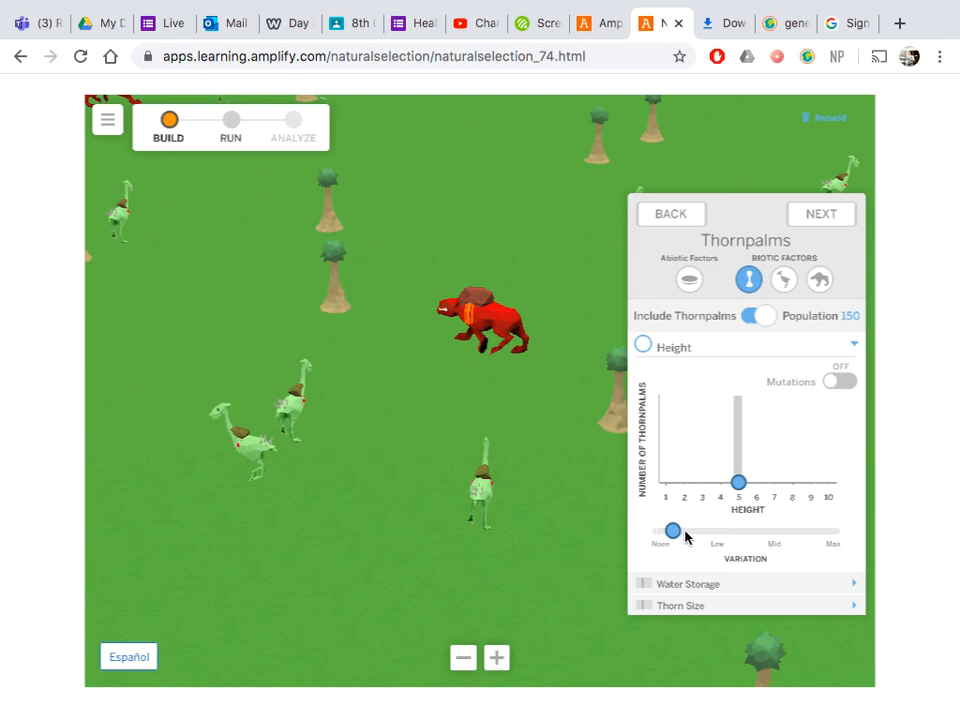
drag(672, 532, 696, 532)
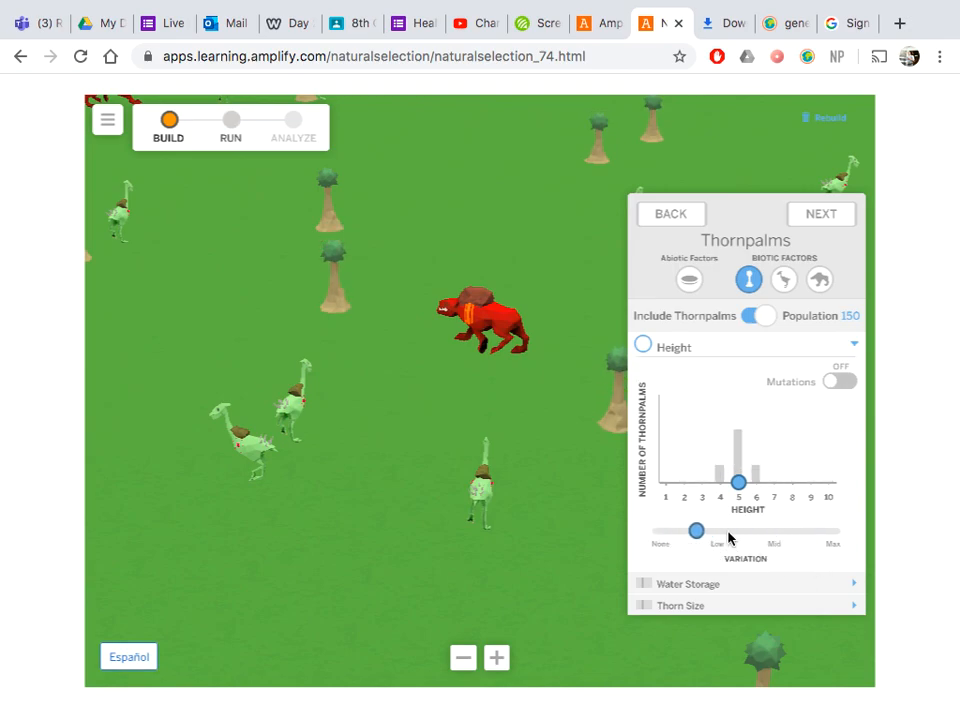
drag(696, 532, 738, 532)
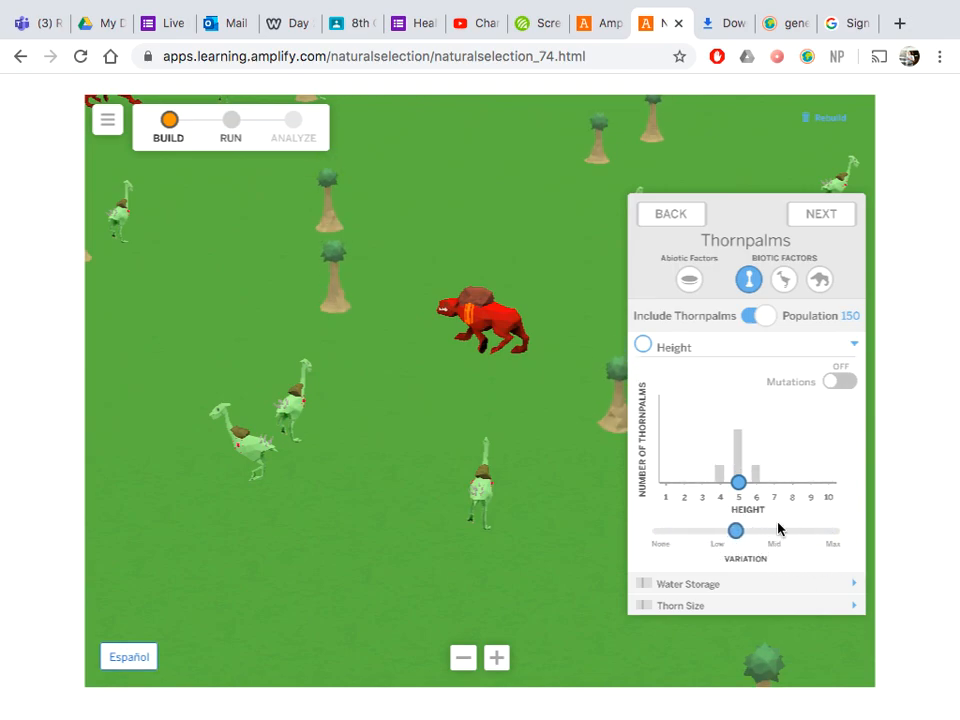
drag(736, 532, 780, 532)
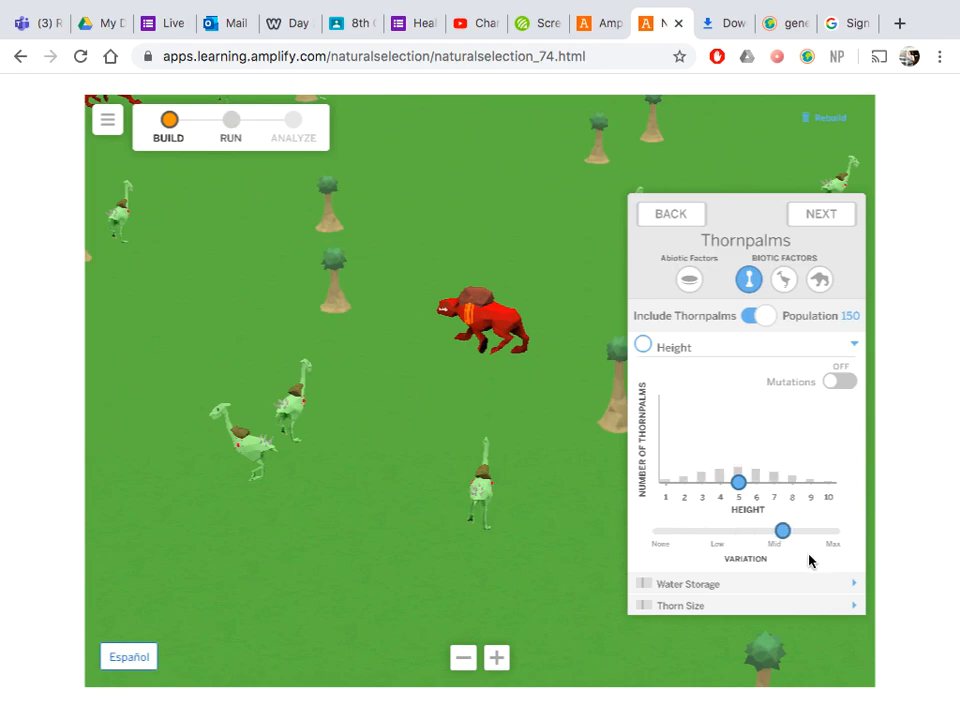
drag(784, 532, 660, 532)
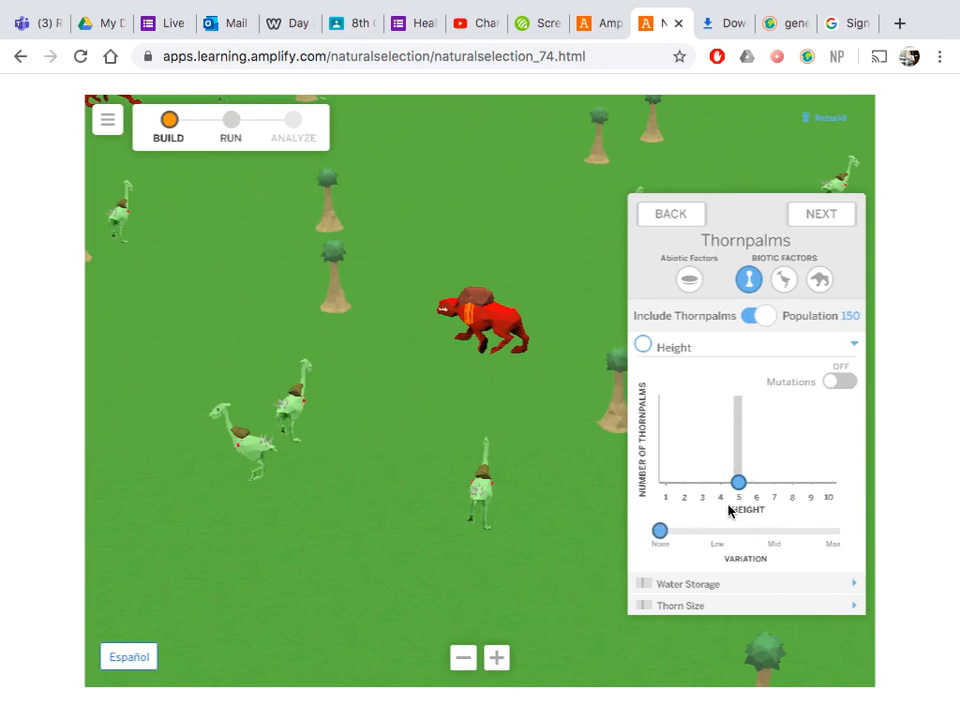
mouse_move(730, 412)
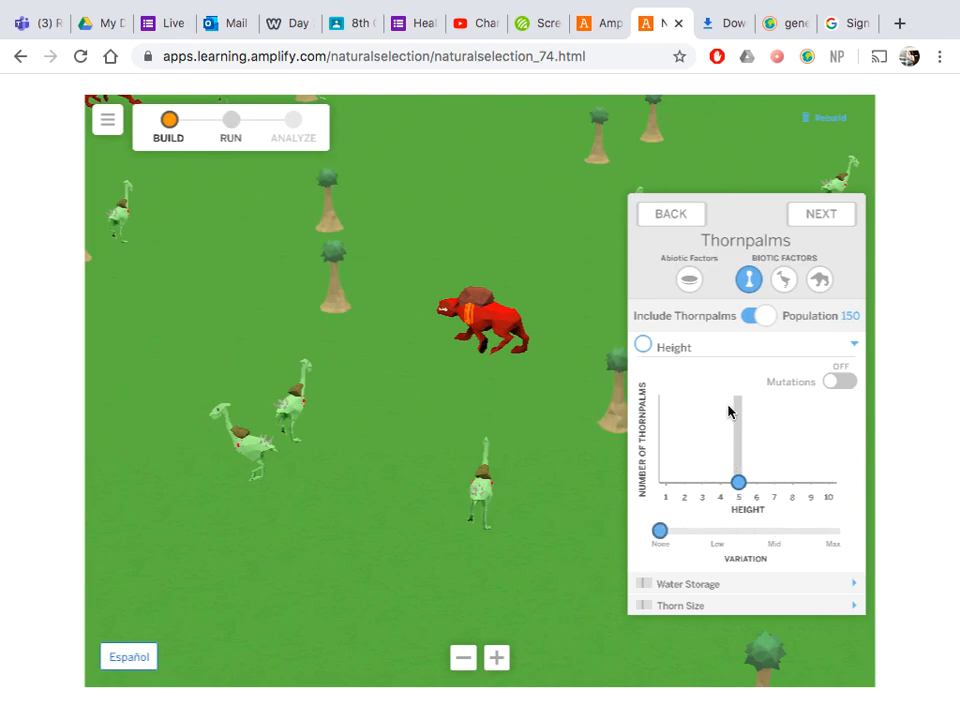
drag(660, 530, 724, 530)
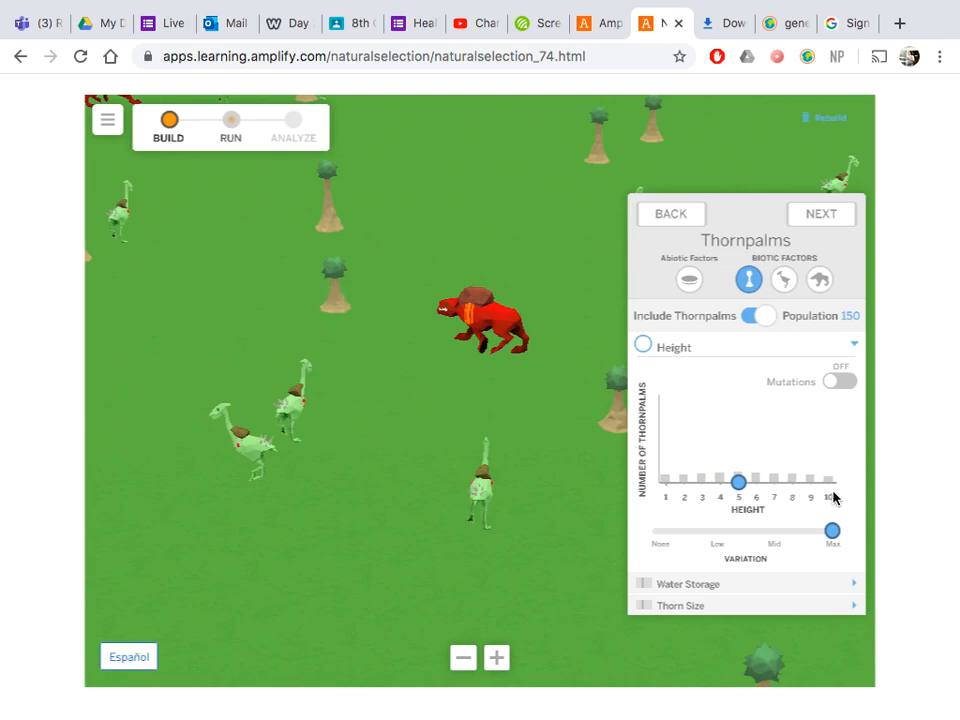
drag(830, 532, 656, 532)
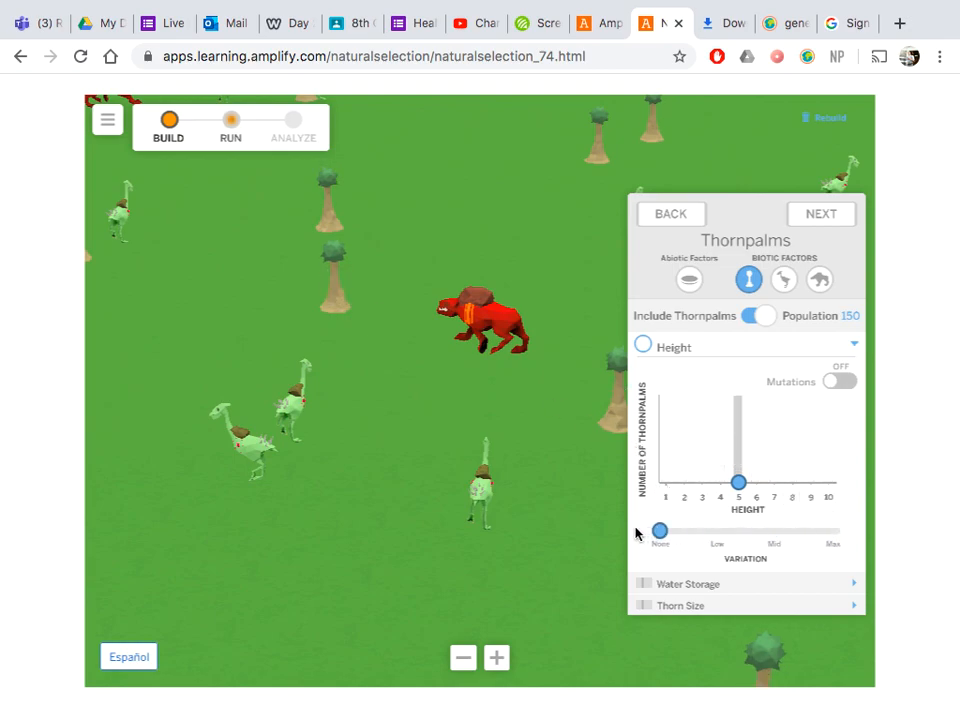
Set ostrilope fur variation to maximum, then back to none.
click(784, 280)
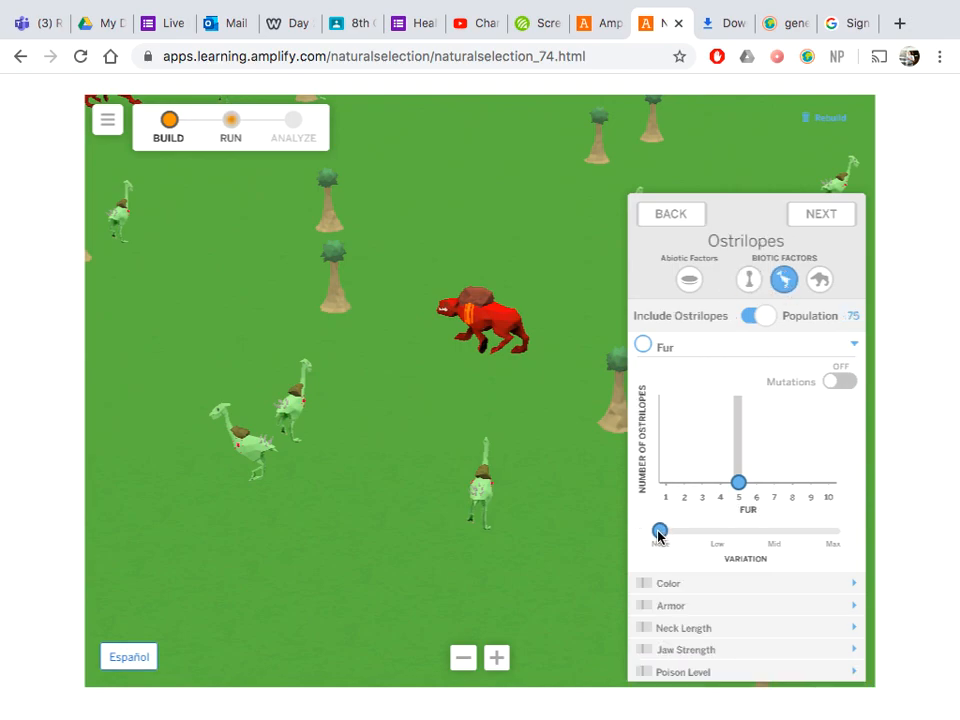
drag(656, 532, 808, 532)
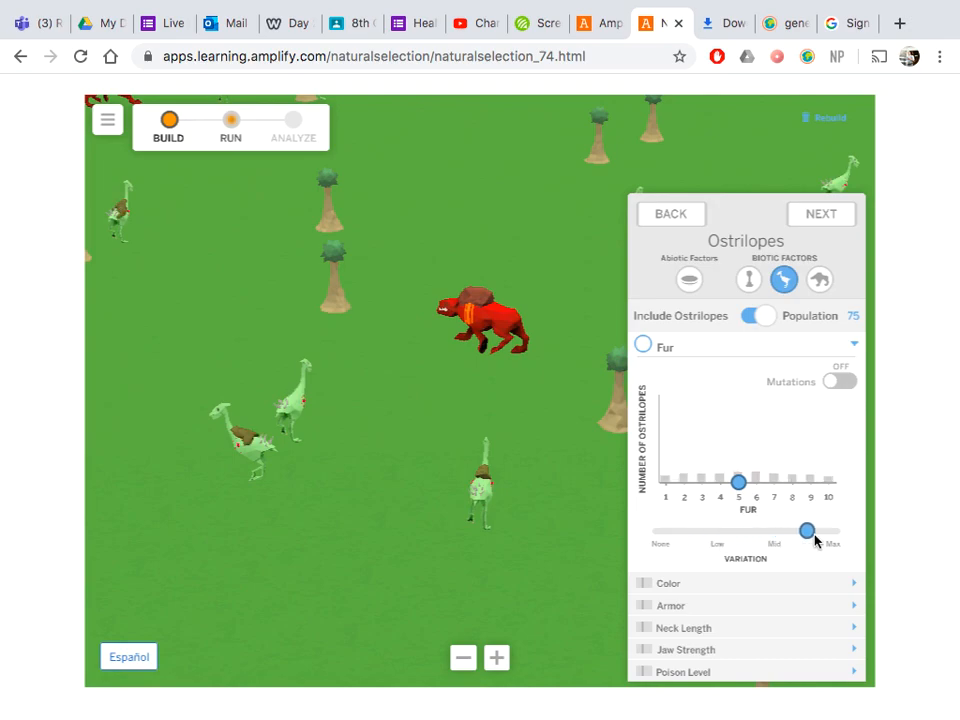
drag(808, 532, 658, 532)
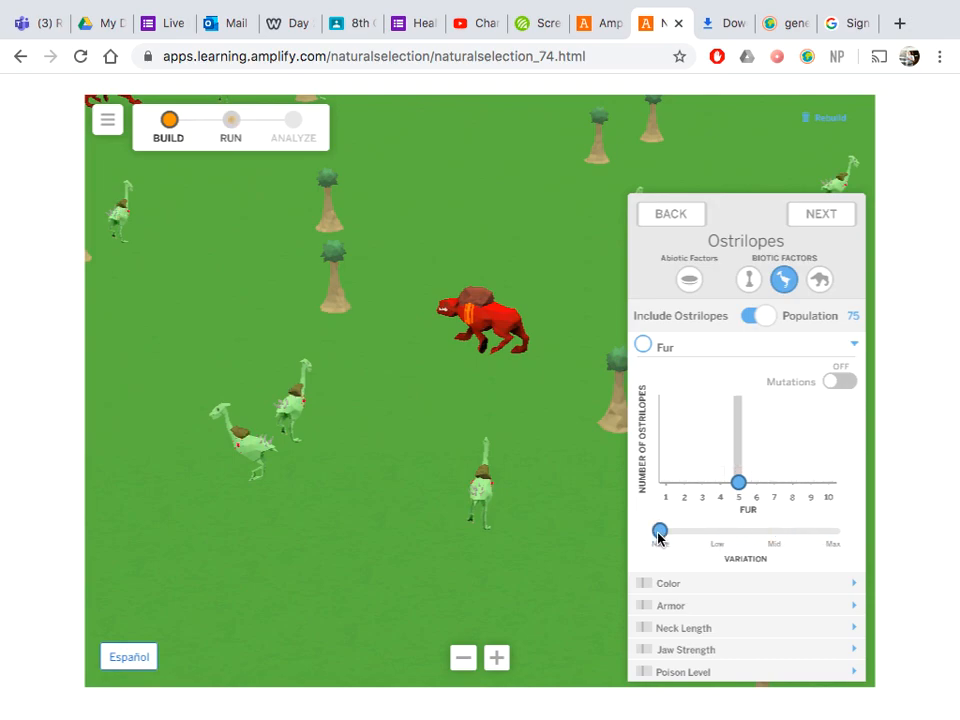
Give ostrilope color moderate variation, then show the carnithon settings.
drag(658, 532, 830, 532)
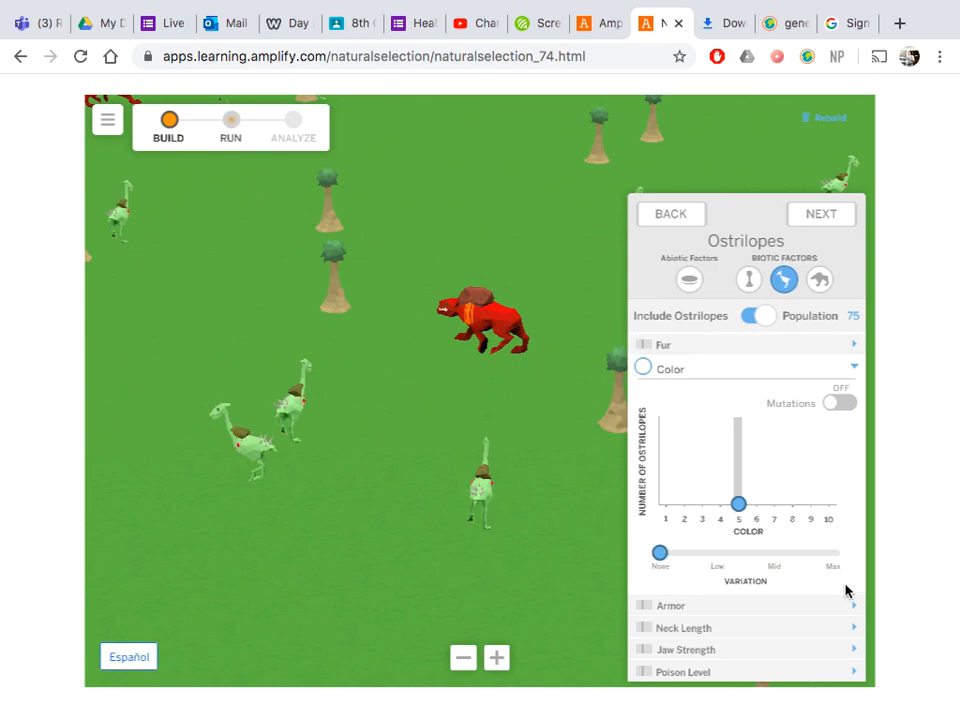
drag(658, 552, 770, 552)
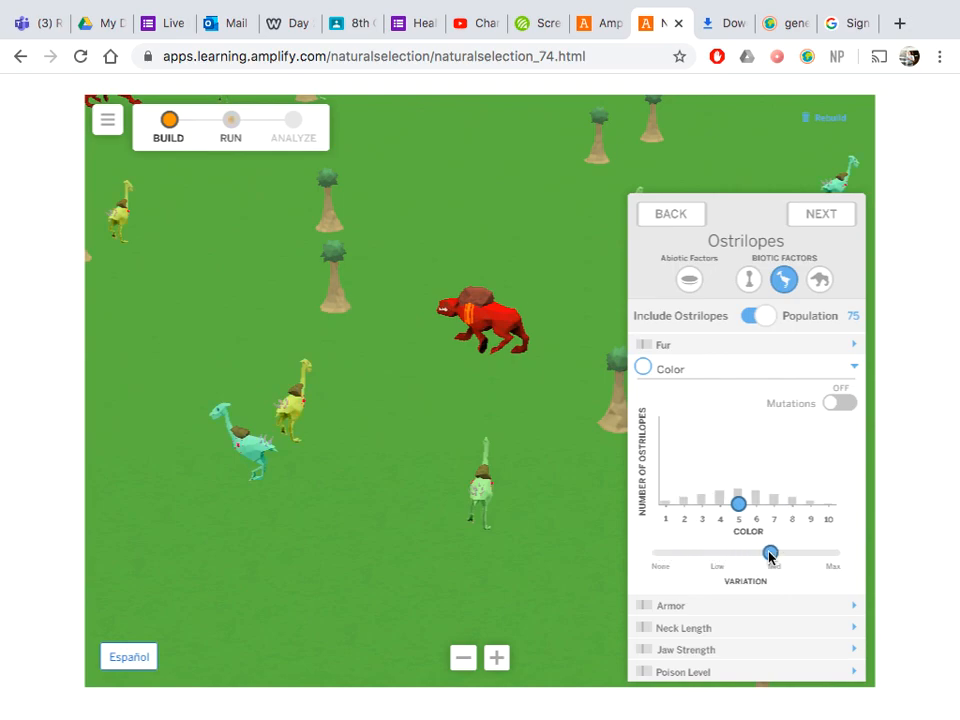
drag(770, 552, 770, 552)
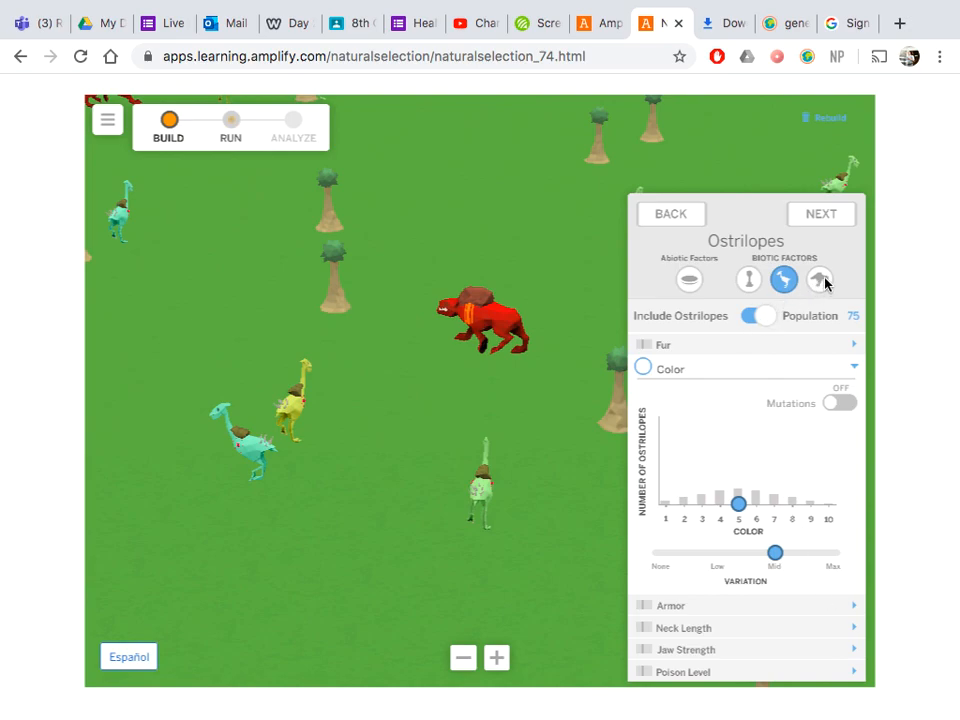
click(820, 280)
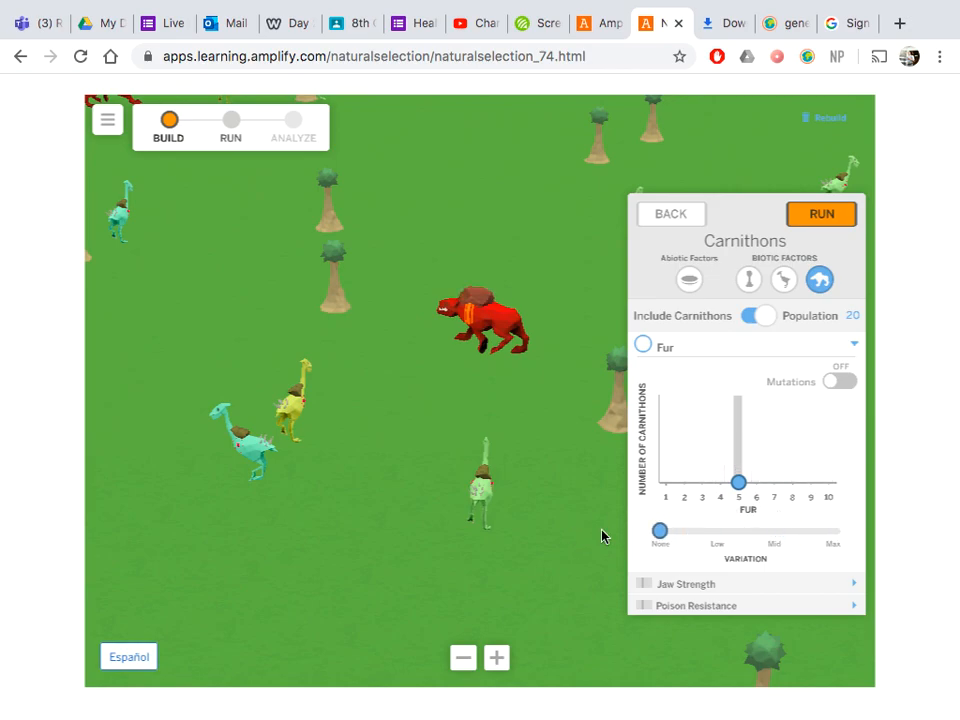
mouse_move(848, 588)
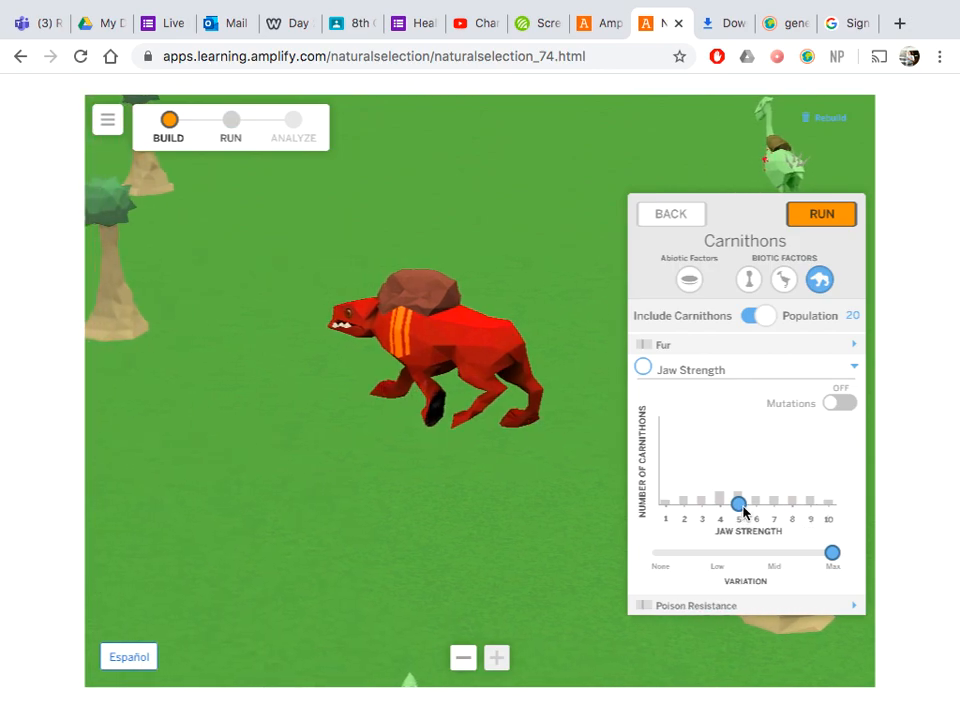
Set carnithon jaw strength to maximum variation before running the sim.
drag(832, 552, 658, 552)
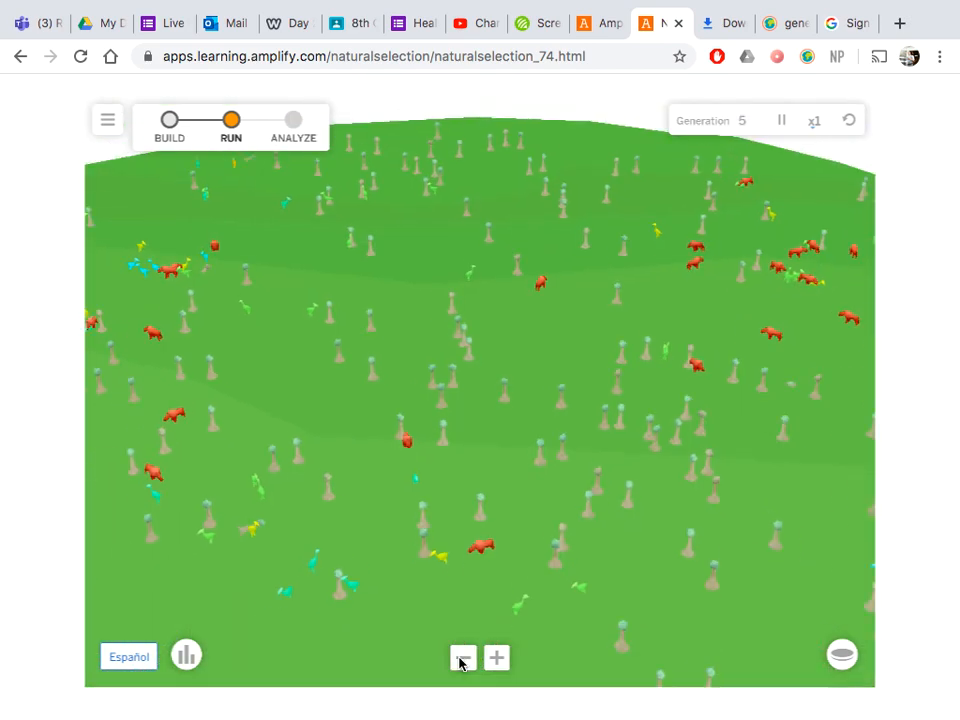
Zoom out and view the generation 5 ostrilope color distribution in Analyze.
click(464, 656)
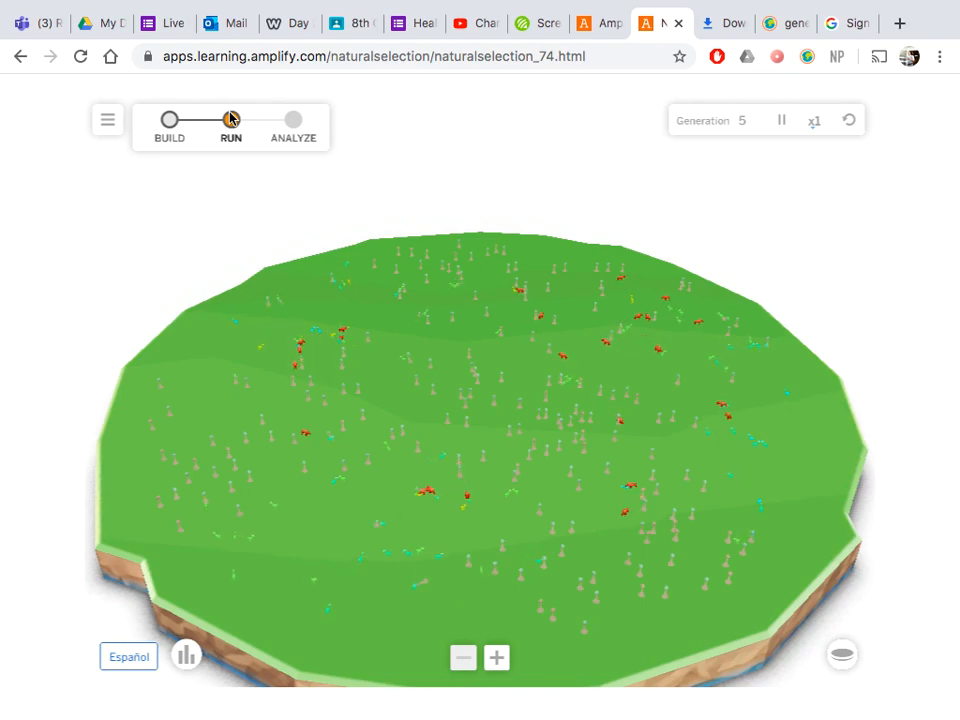
click(230, 120)
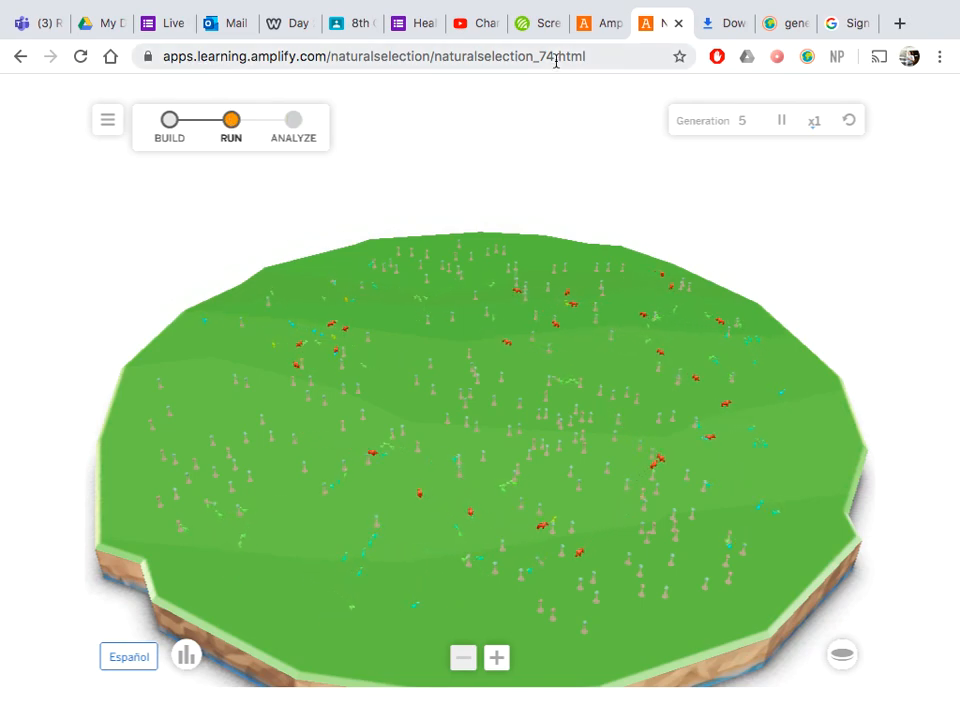
click(292, 120)
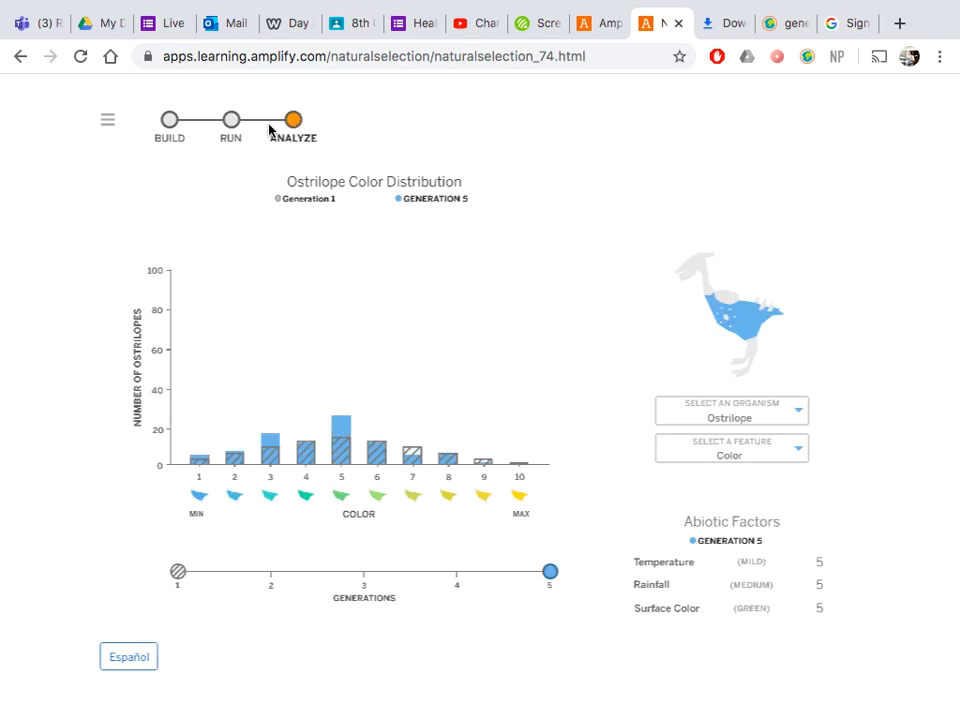
mouse_move(270, 368)
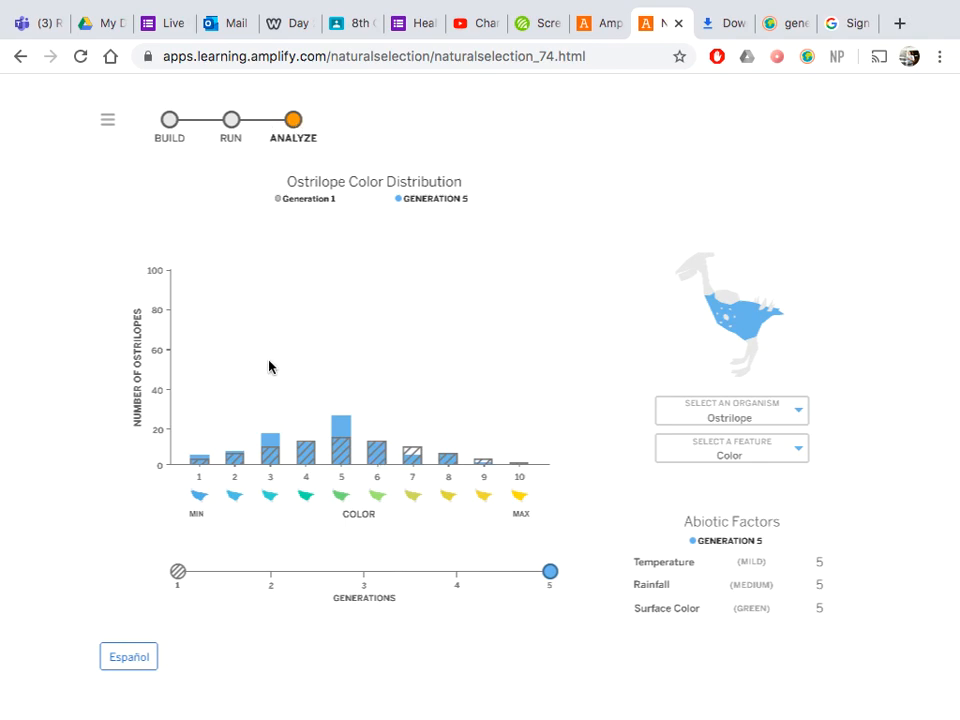
Return to build mode with the carnithon population settings showing.
click(168, 124)
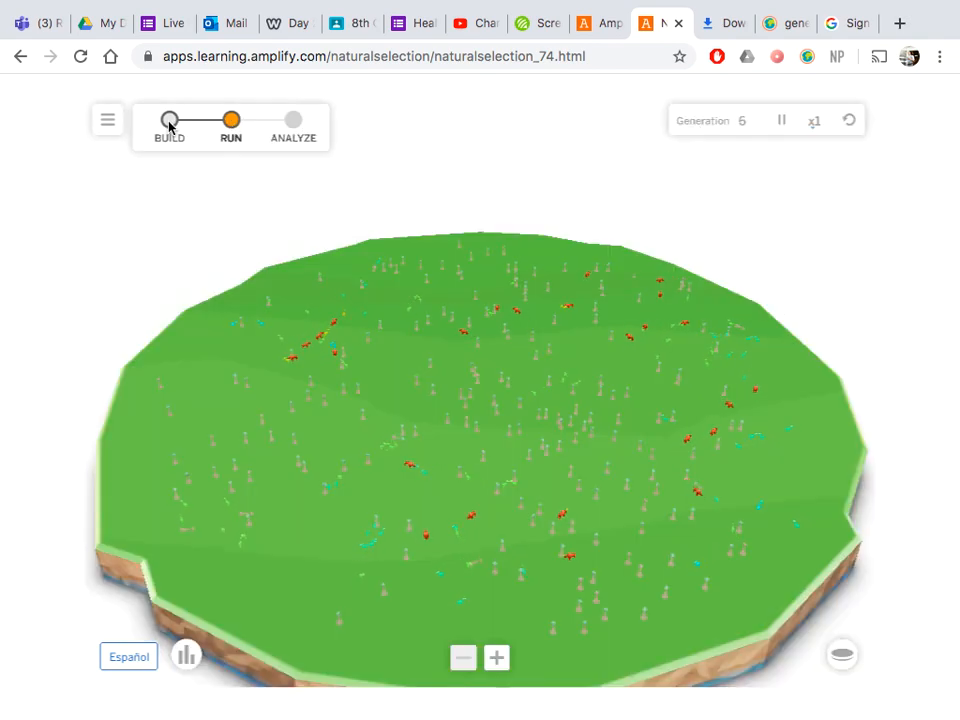
click(168, 120)
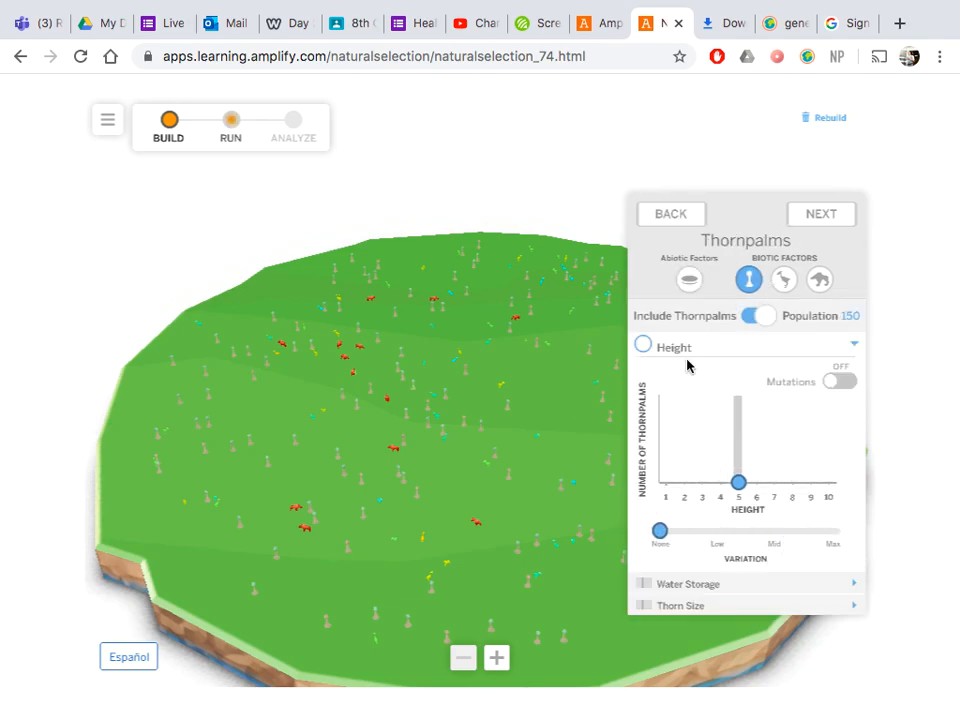
click(784, 280)
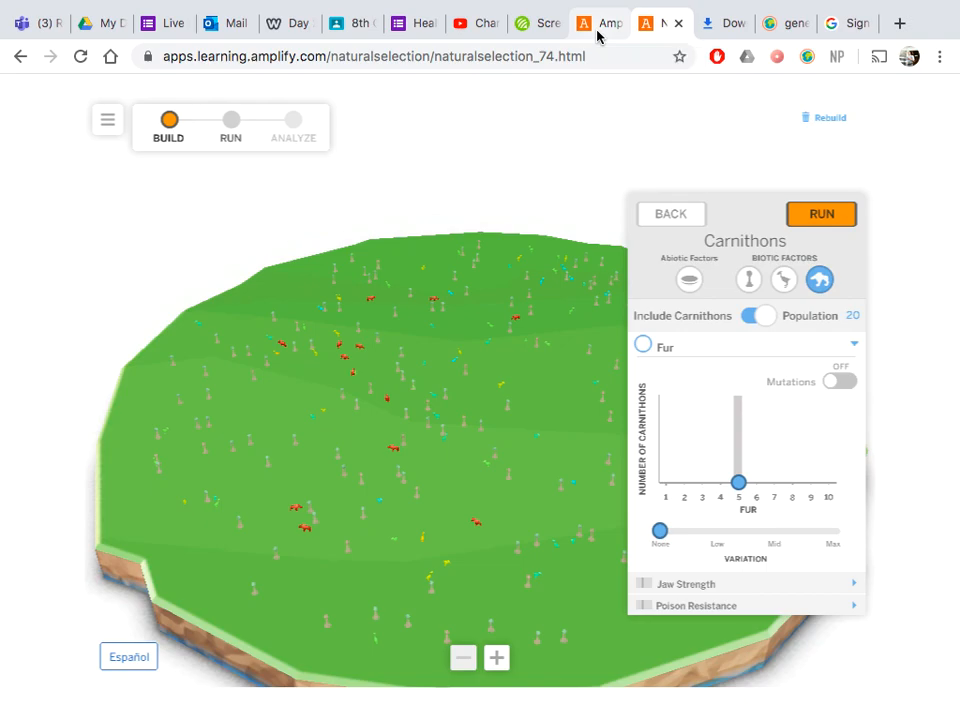
Leave the Sim via the missions list and go to the Teacher Video: Histograms activity.
click(660, 22)
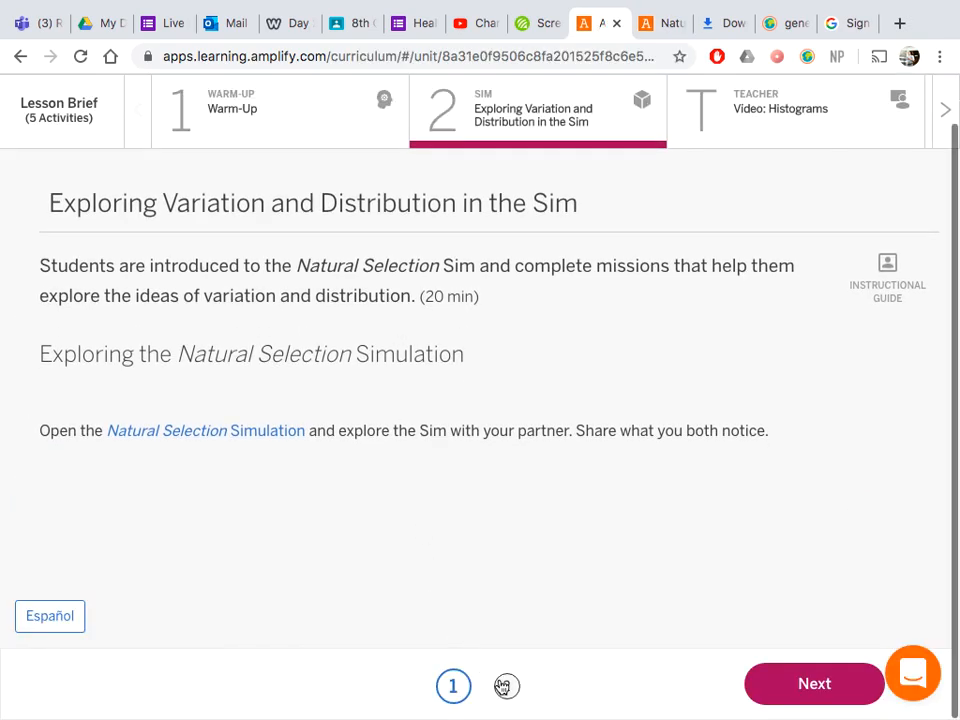
click(812, 684)
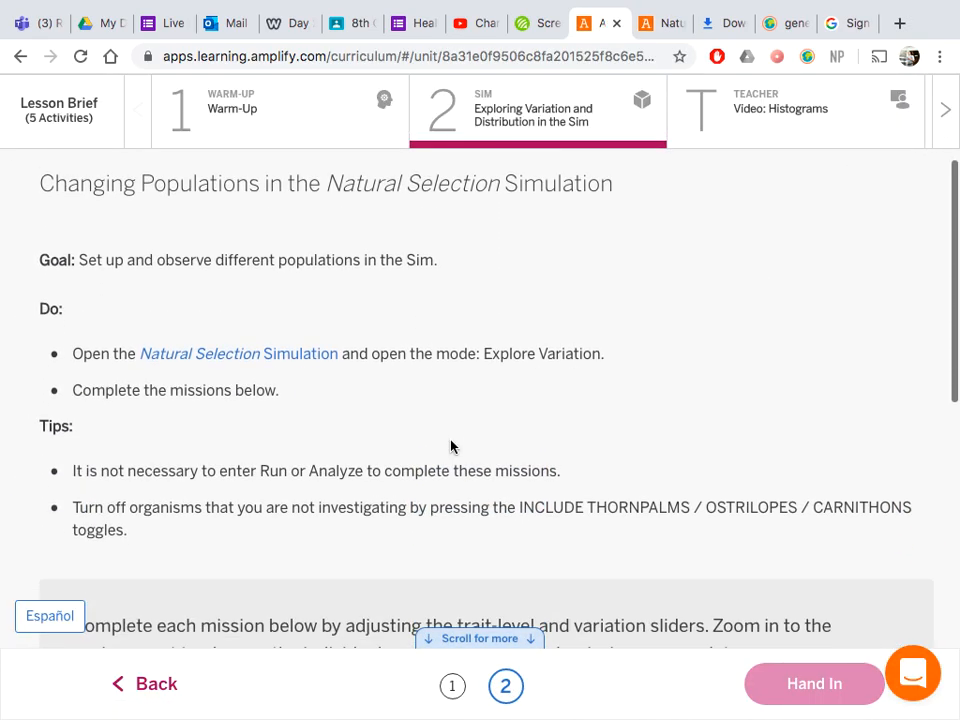
scroll(down, 3)
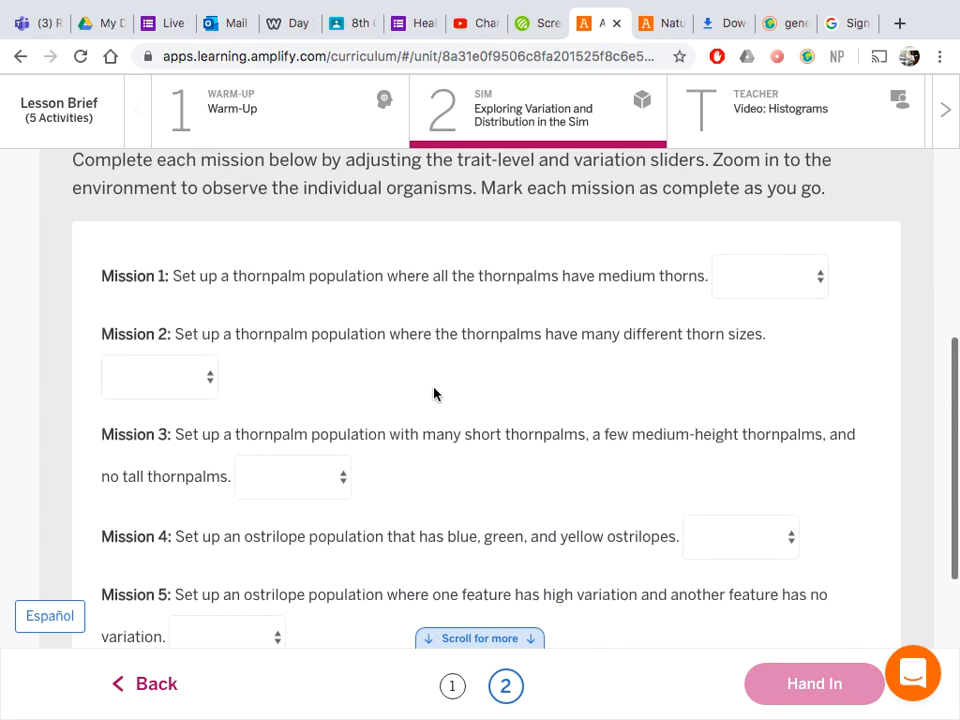
scroll(down, 3)
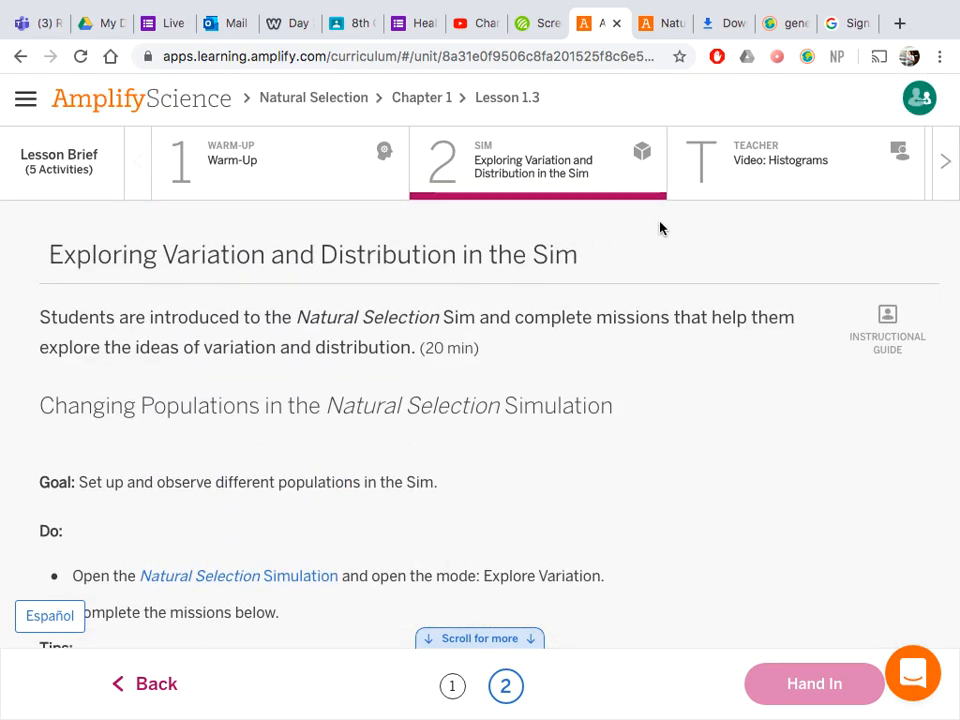
click(796, 160)
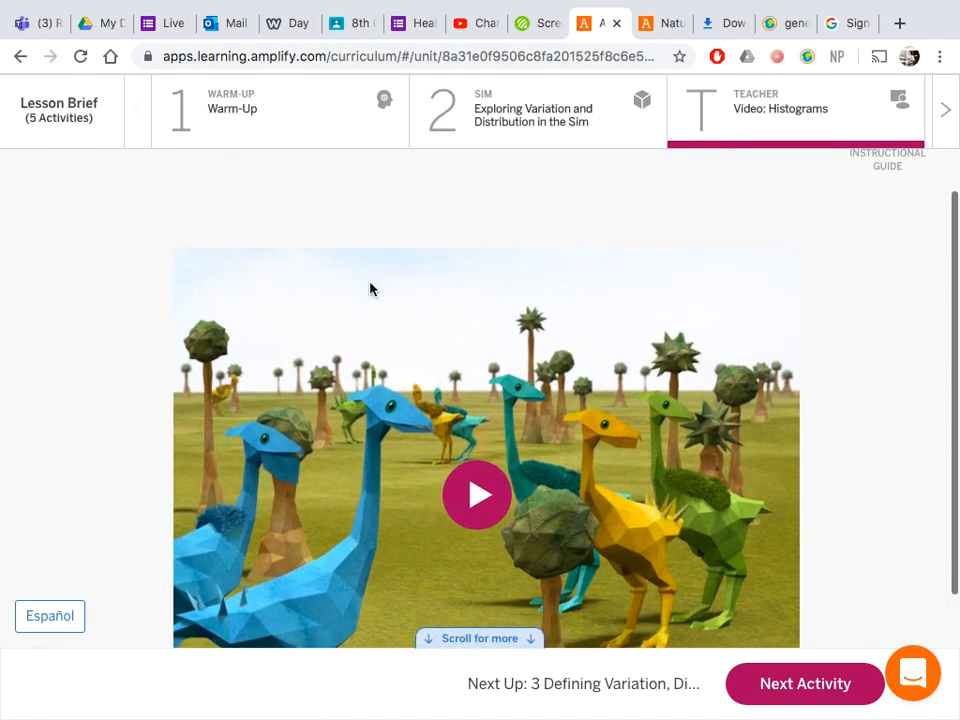
Play the Histograms teacher video in full screen to around 2:10 of 2:23.
scroll(down, 3)
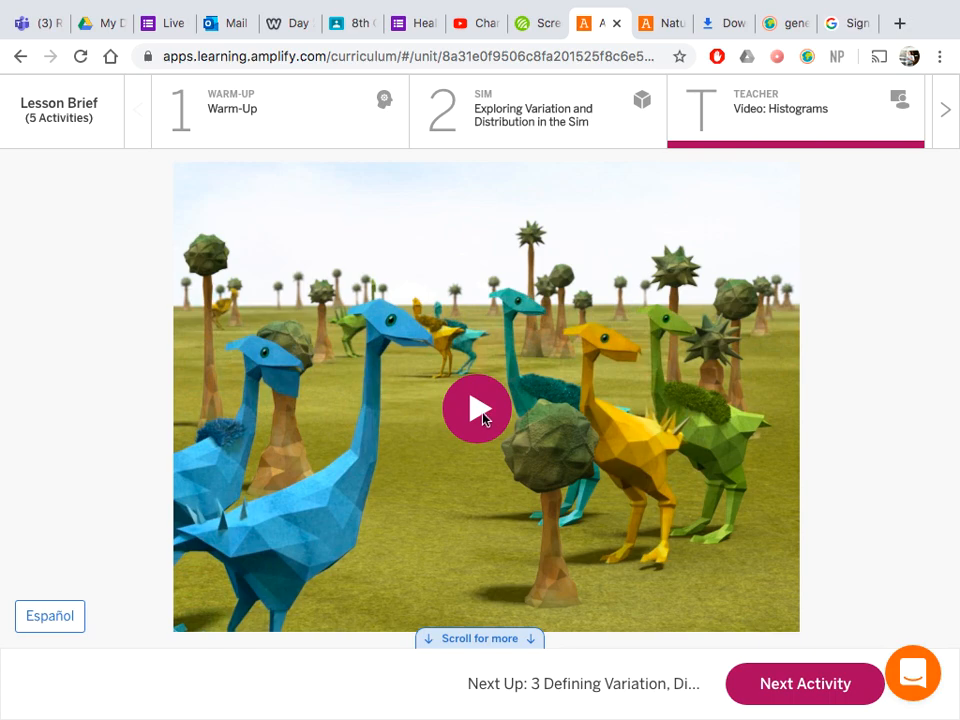
click(480, 408)
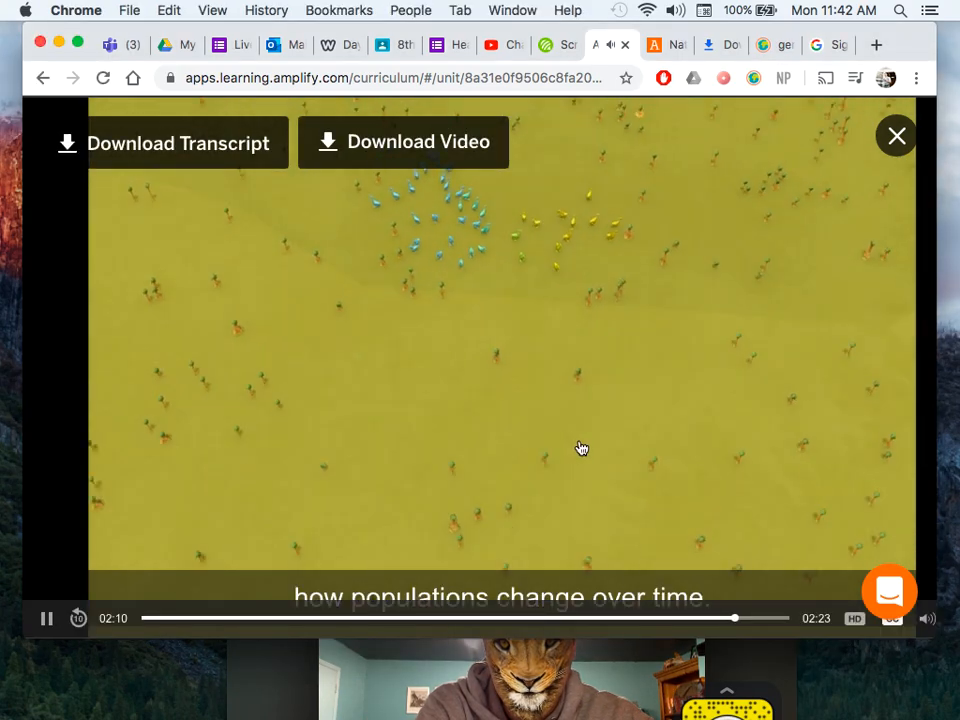
Close the video and choose activity 4, Building Histograms, from the activity bar.
click(896, 136)
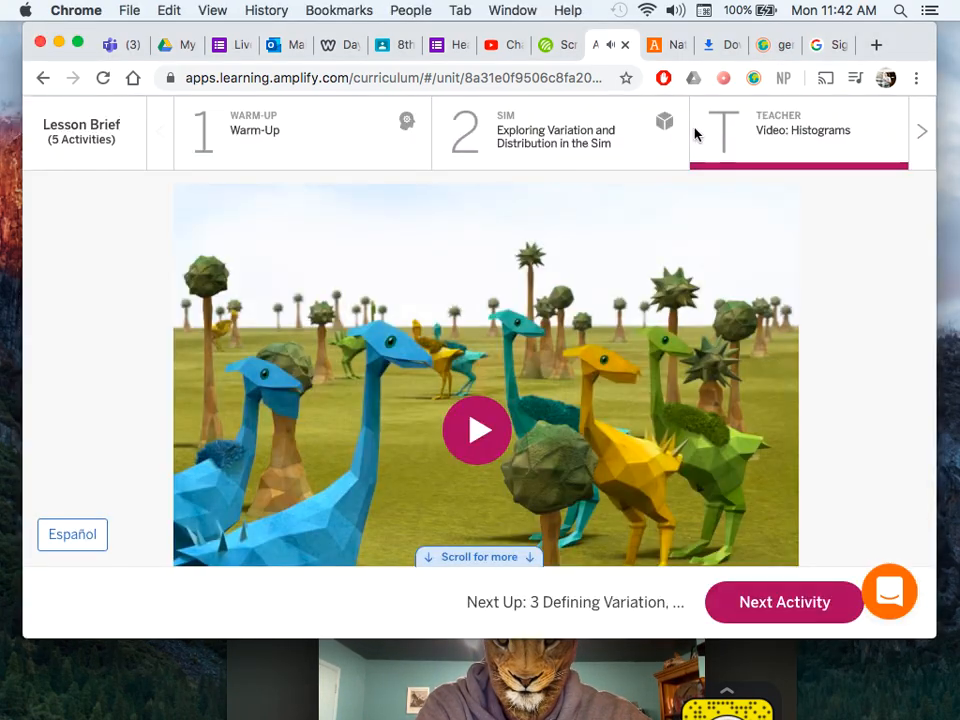
click(920, 132)
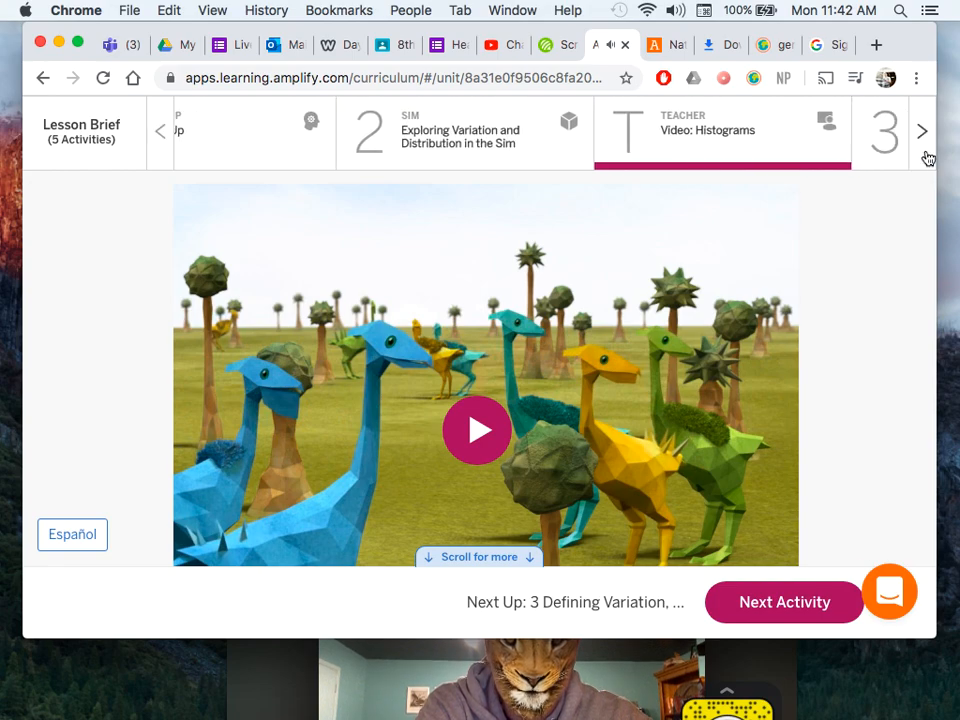
click(784, 602)
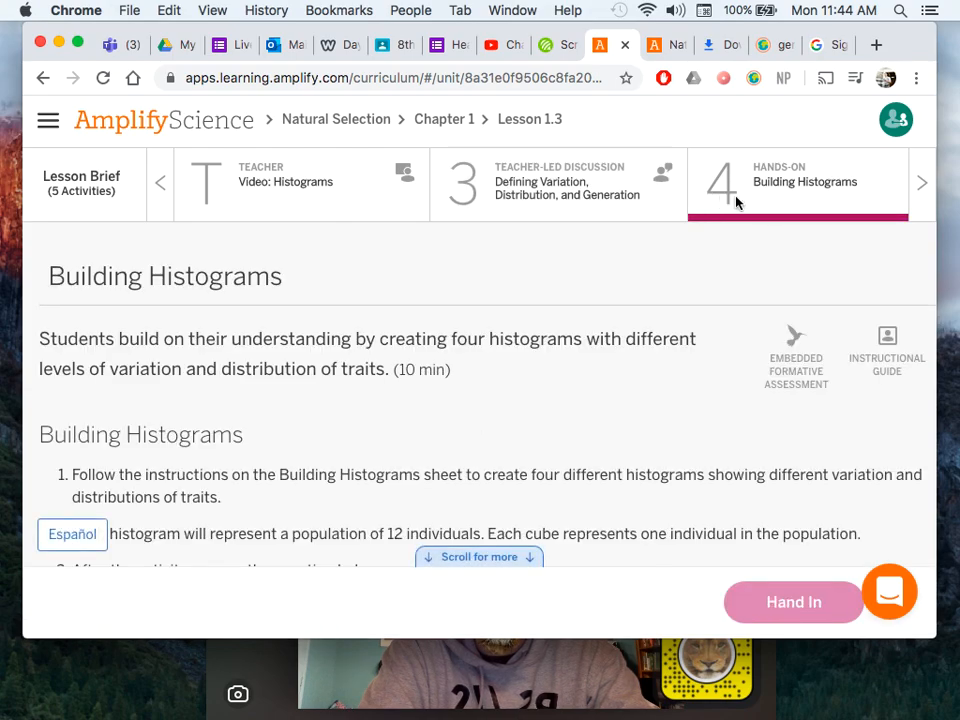
mouse_move(588, 378)
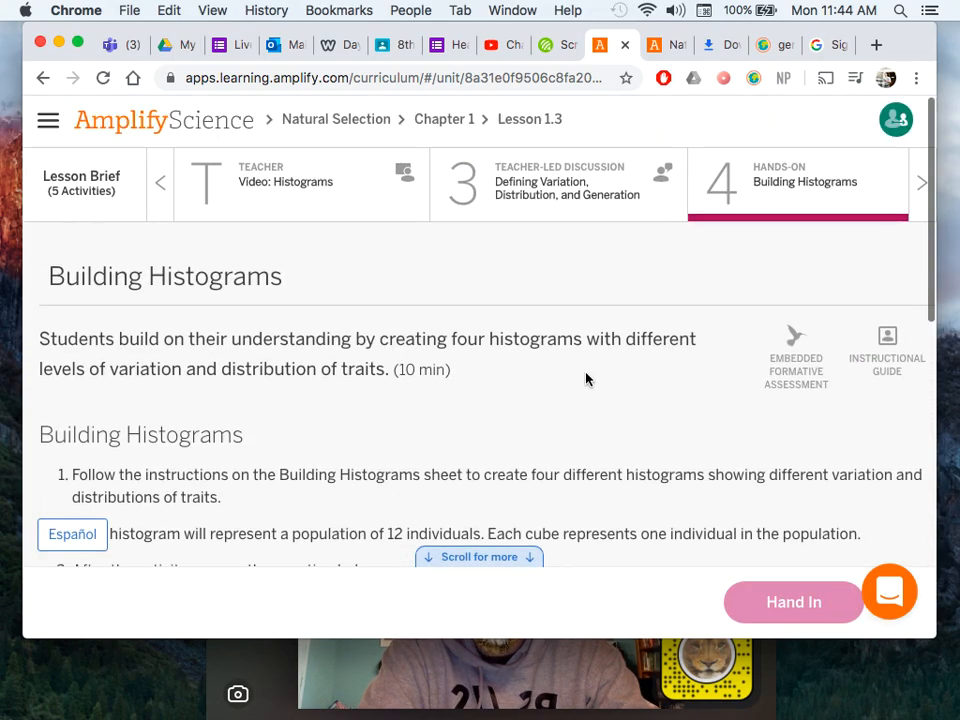
Review Building Histograms, then move on to Defining Variation, Distribution, and Generation.
scroll(down, 3)
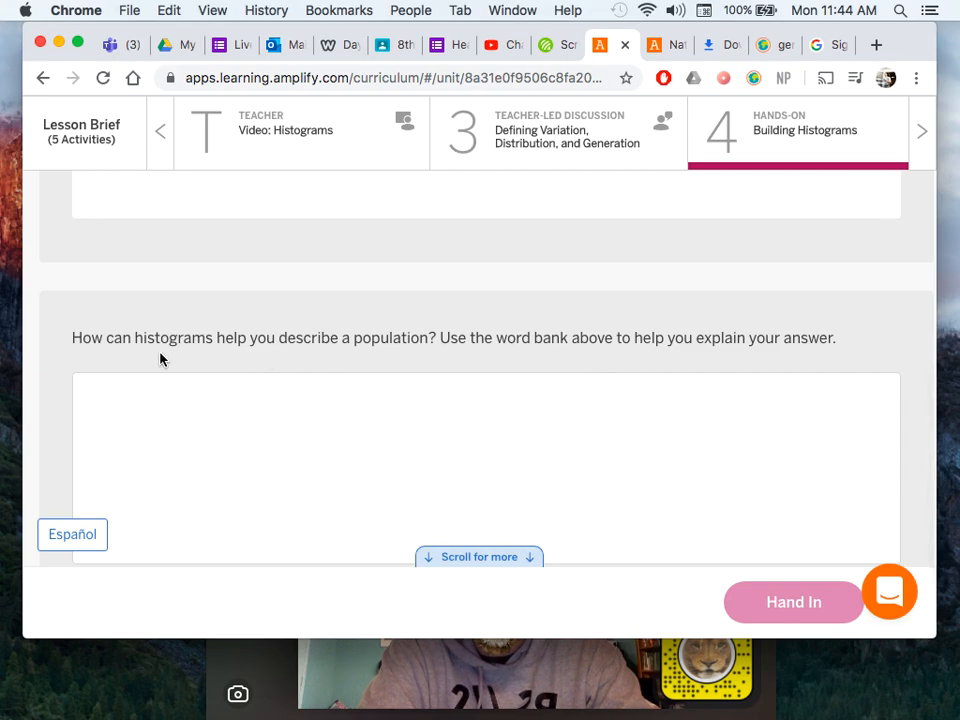
mouse_move(632, 338)
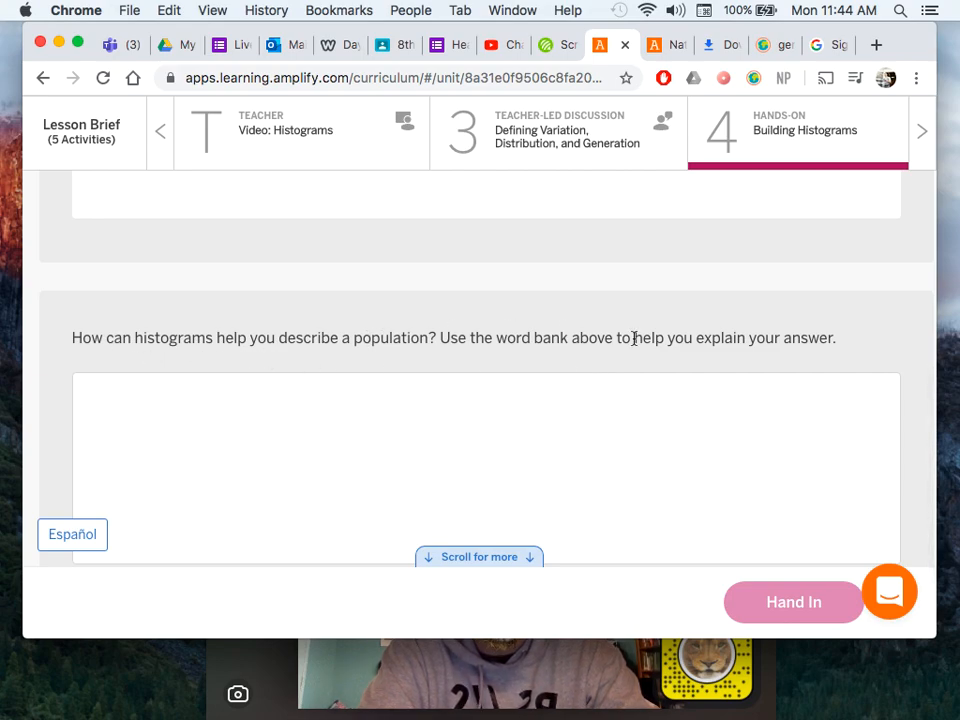
click(558, 132)
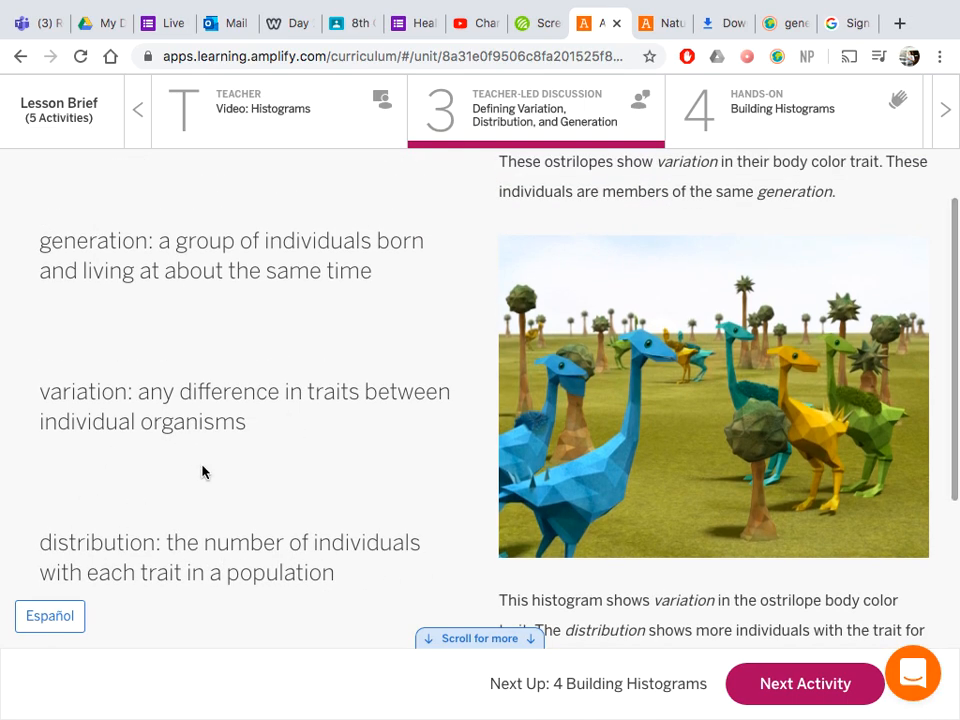
mouse_move(136, 428)
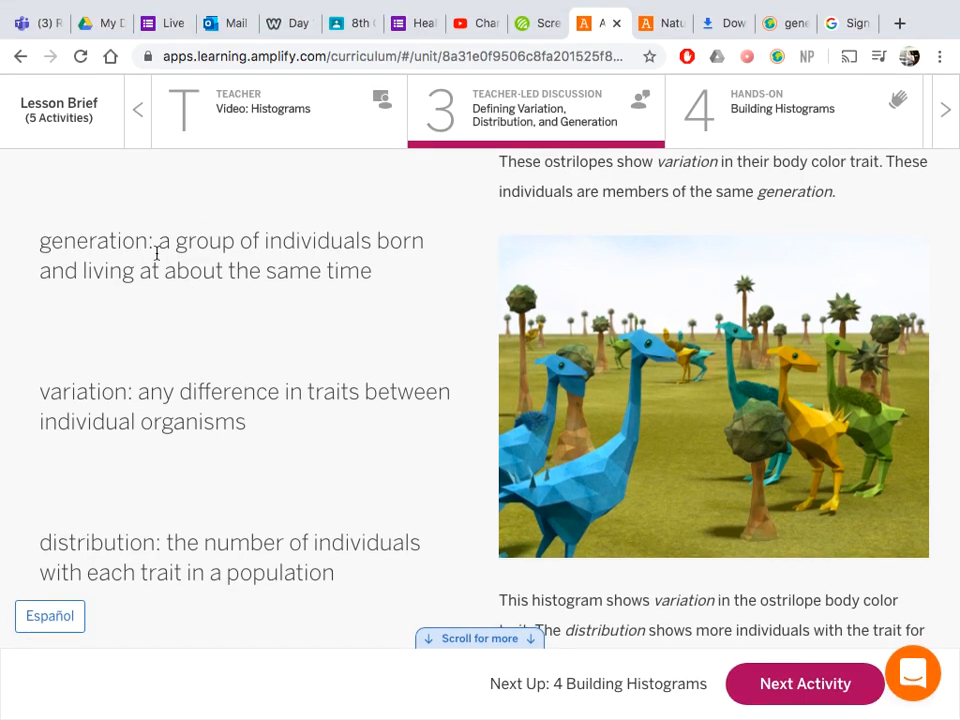
Read through the generation, variation and distribution definitions on the Defining Variation page.
scroll(down, 3)
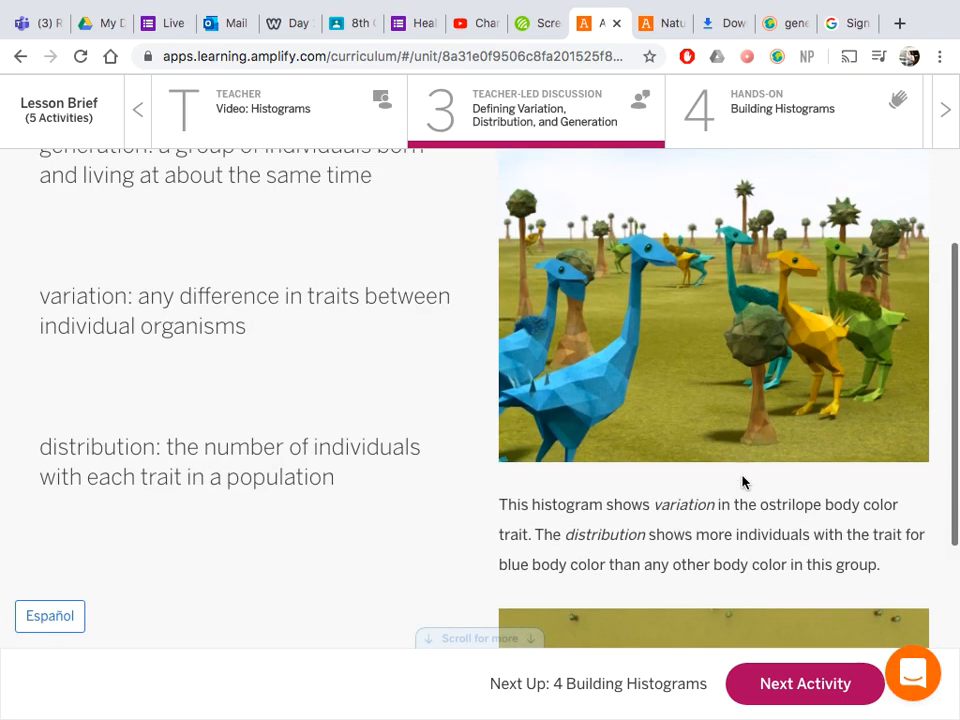
scroll(down, 3)
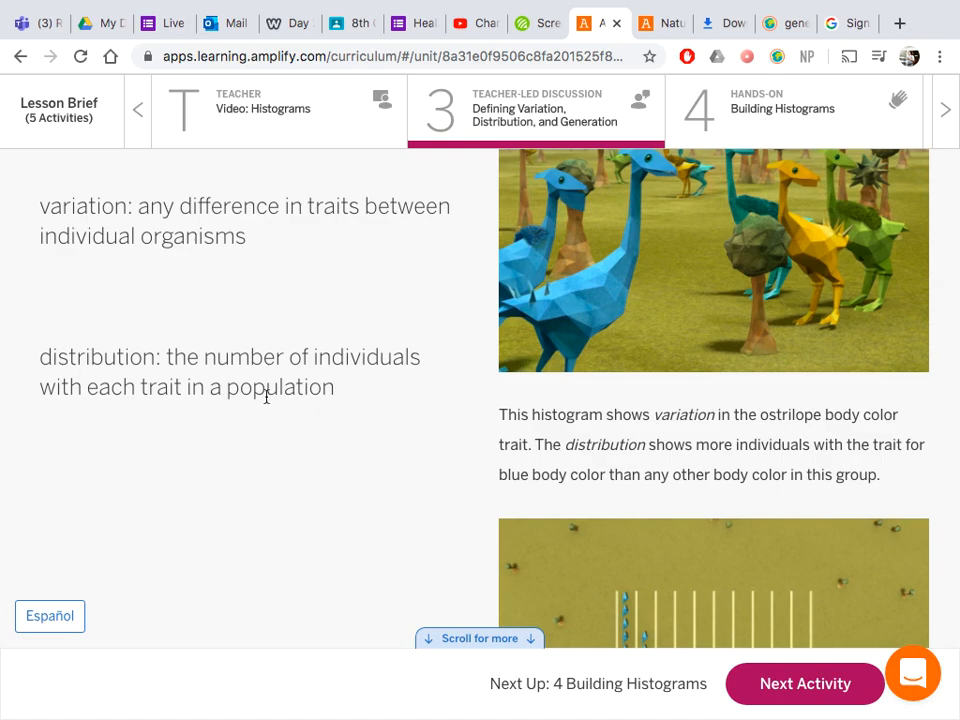
mouse_move(344, 402)
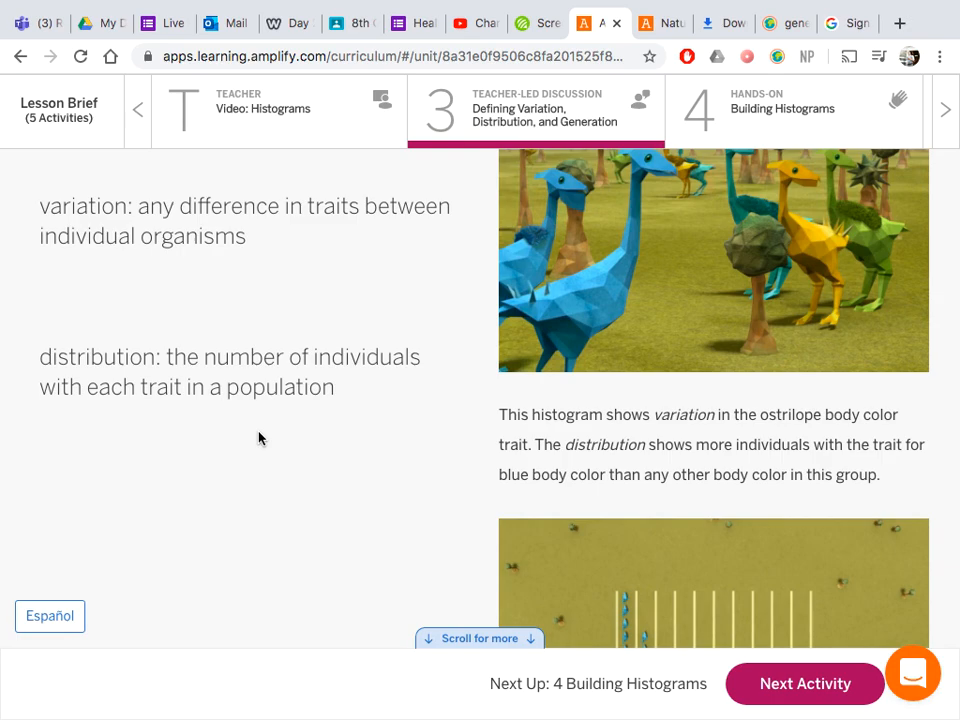
scroll(down, 3)
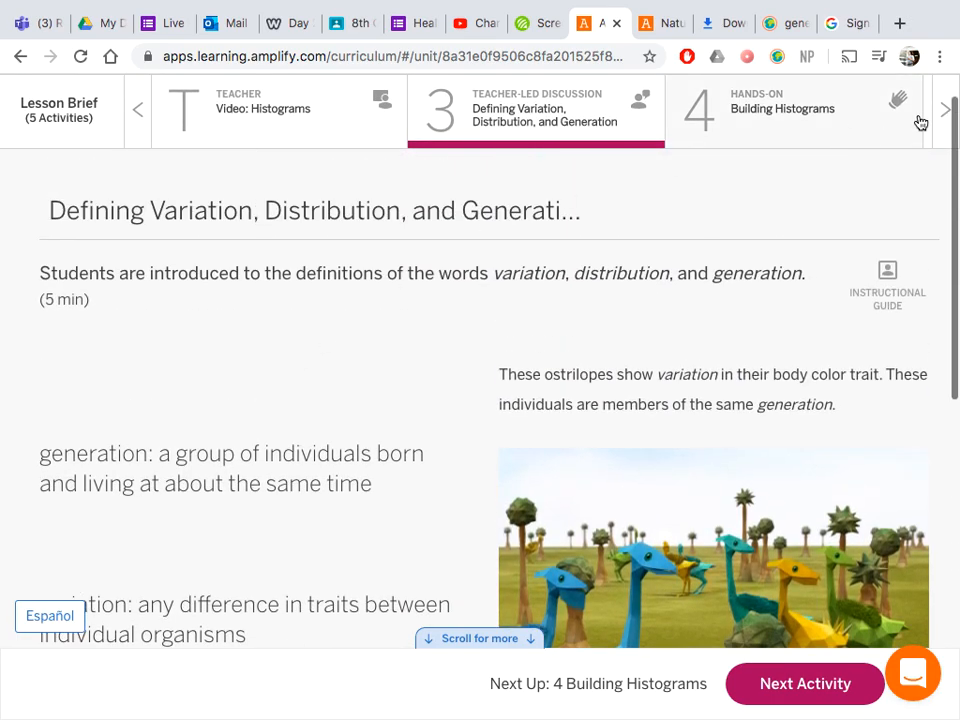
Move to the later lesson activities and go into '5 Homework' on Reading Histograms.
click(136, 108)
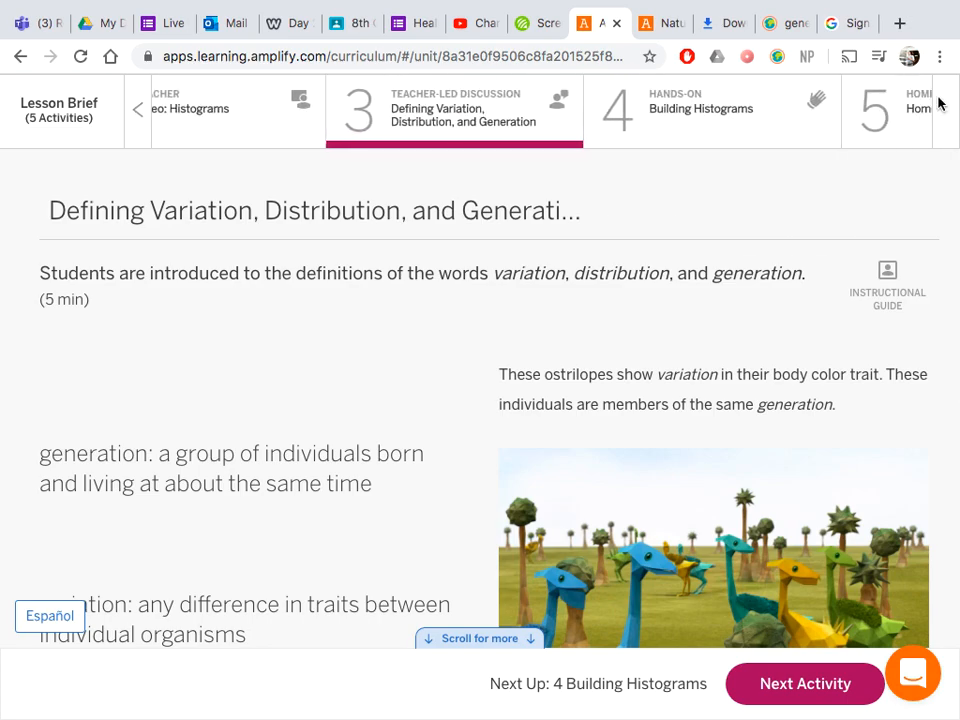
click(876, 108)
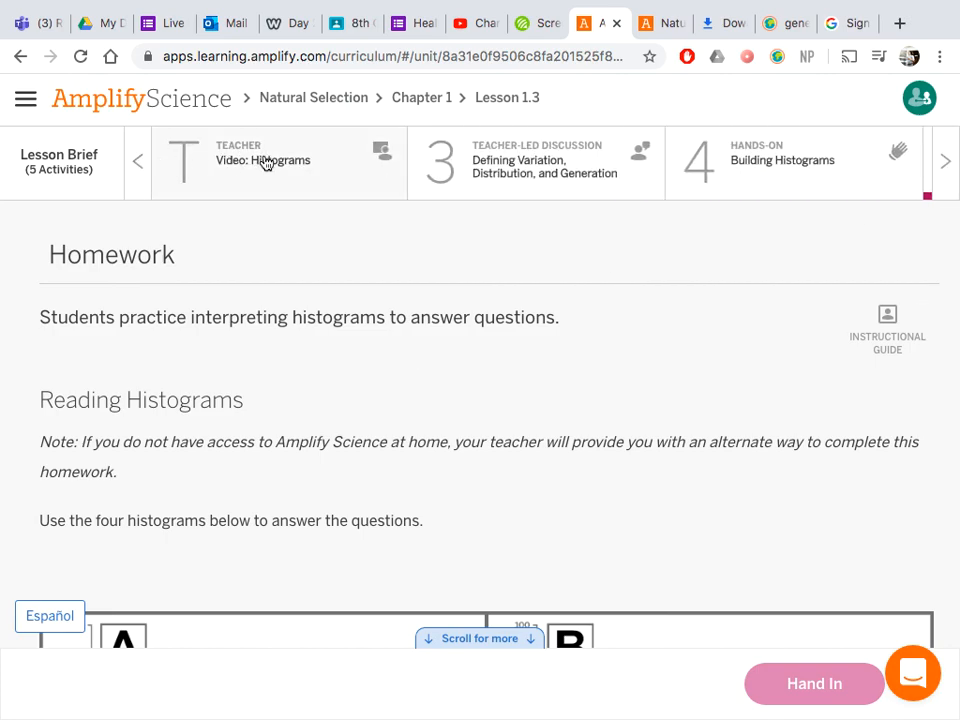
Reopen '5 Homework' from the activity bar and look through histograms A–D down to the first question.
click(138, 160)
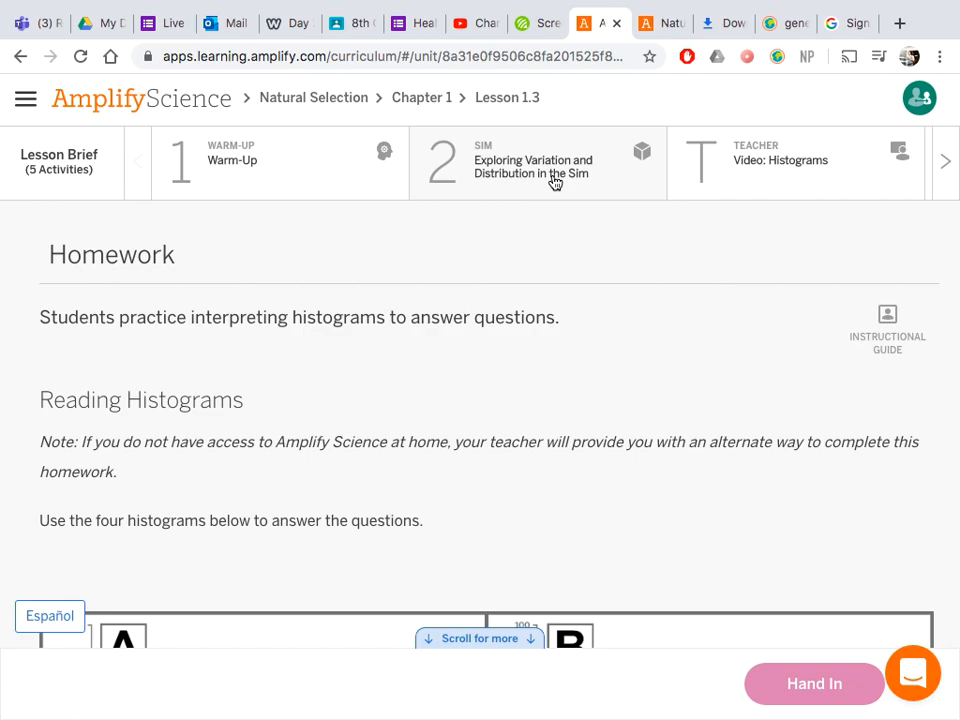
mouse_move(692, 180)
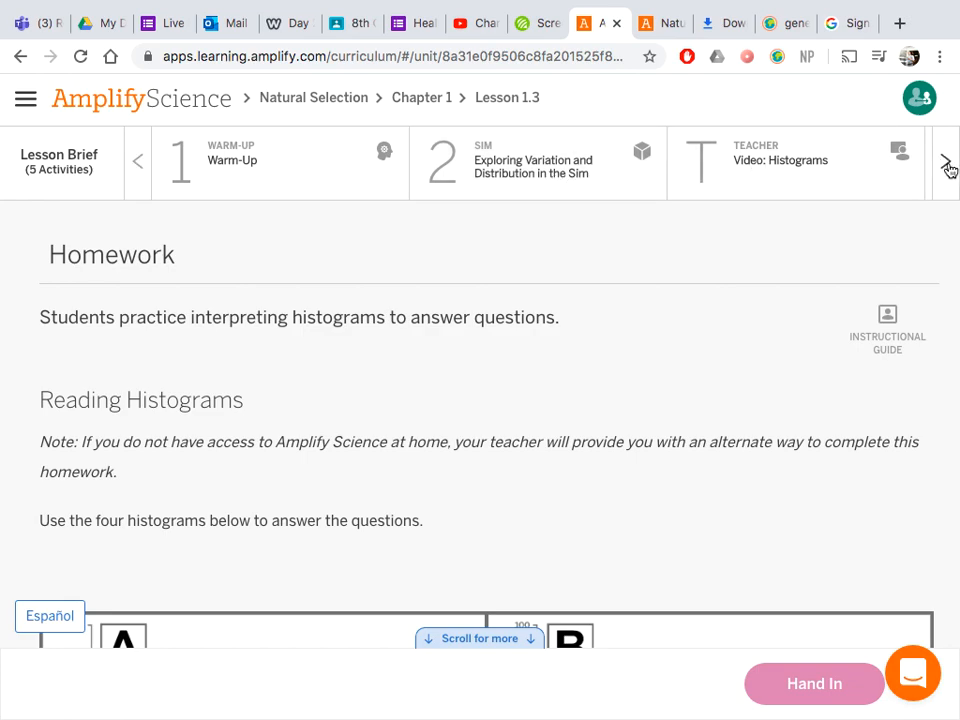
click(946, 160)
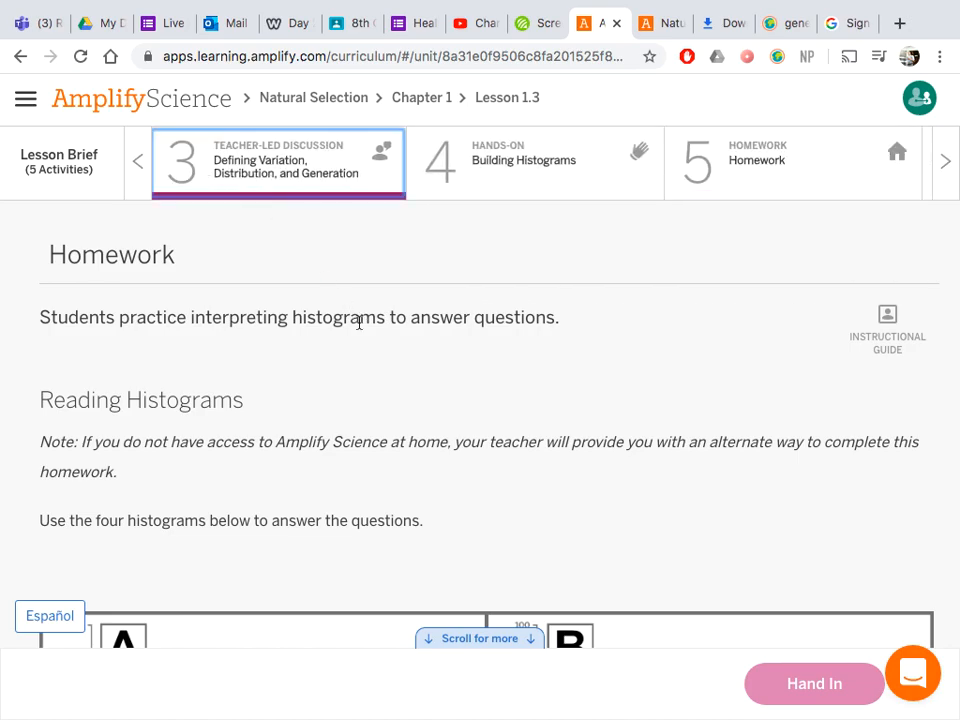
scroll(down, 3)
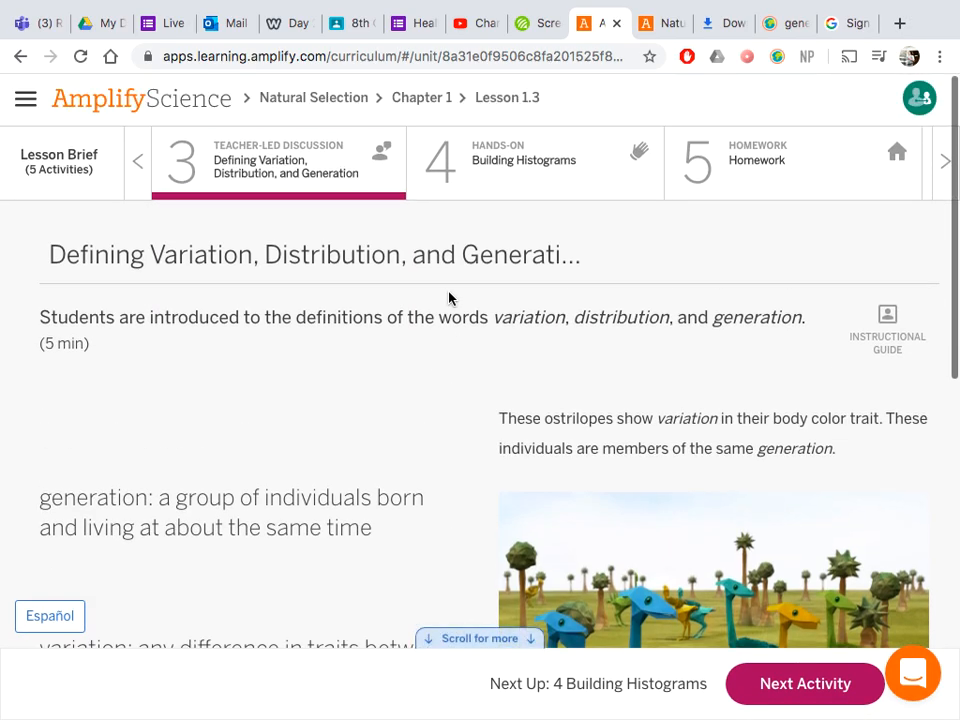
click(804, 684)
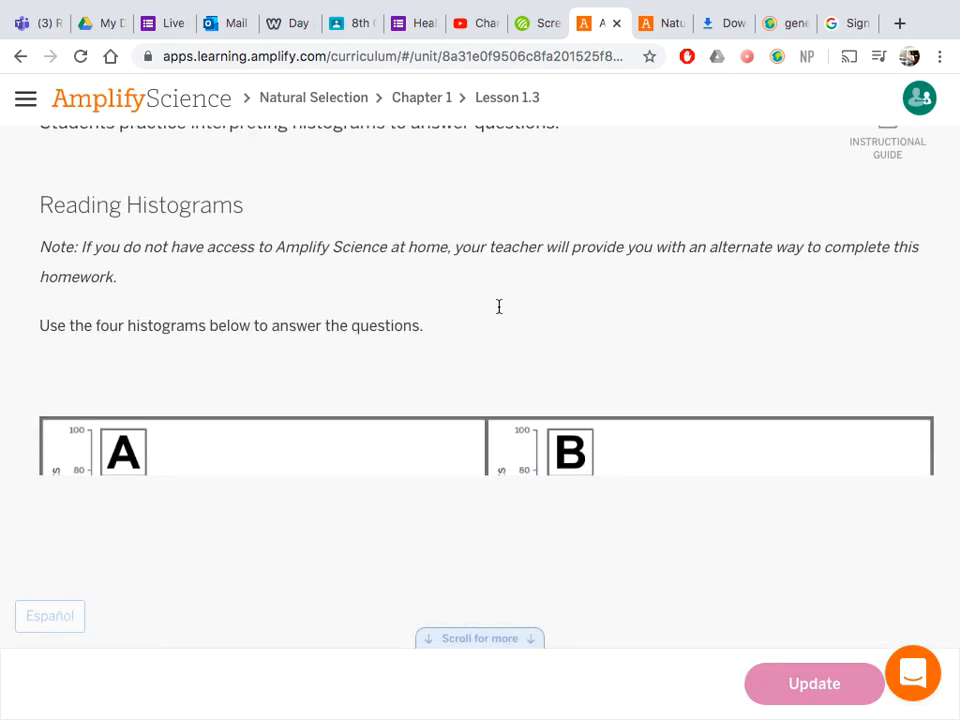
scroll(down, 3)
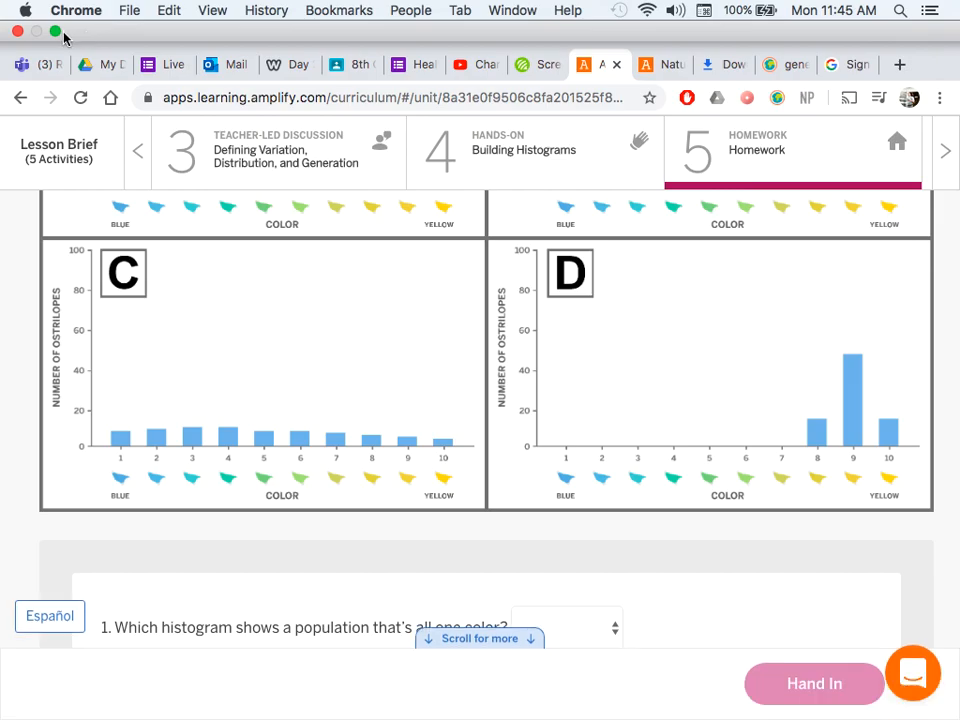